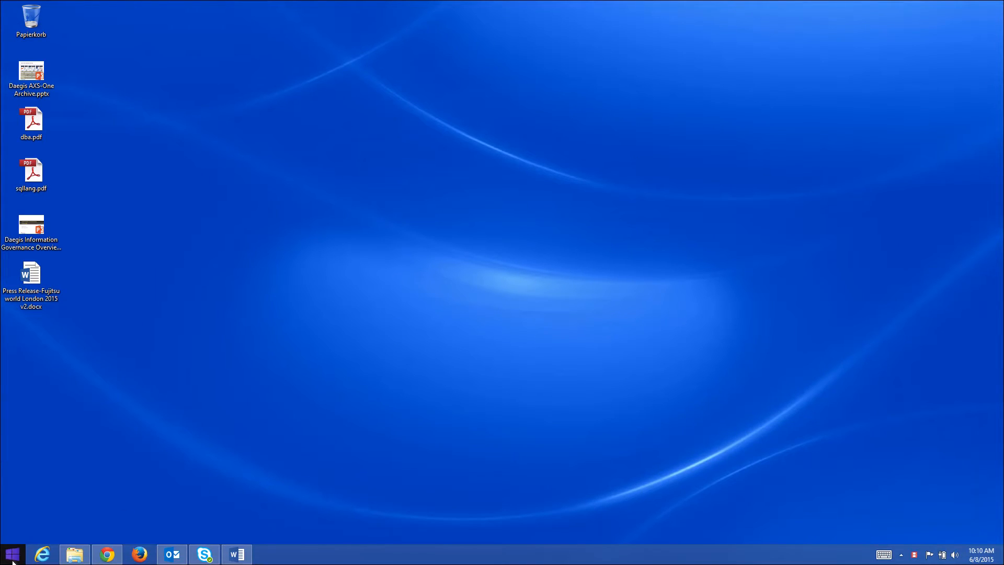
Open the recent test.QRP report from Report Builder 6.3's Start menu jump list.
left_click(9, 551)
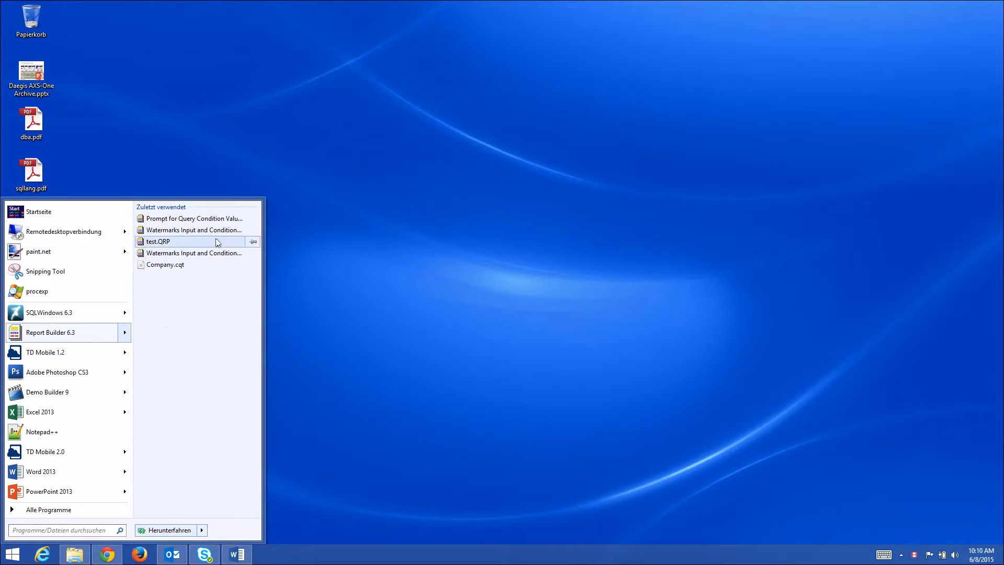
left_click(158, 241)
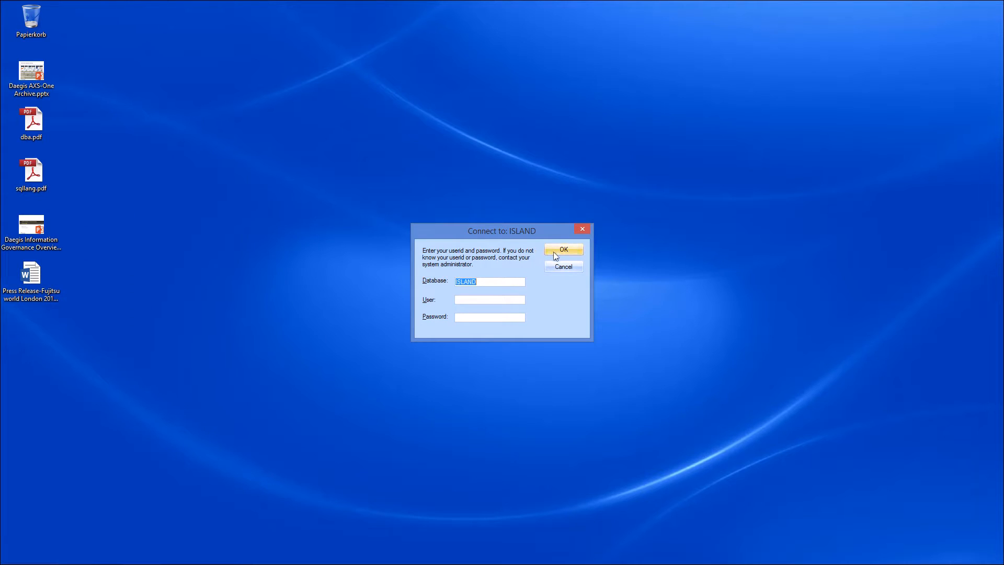
Connect to ISLAND and enter OPEN for status and USA for country.
left_click(564, 249)
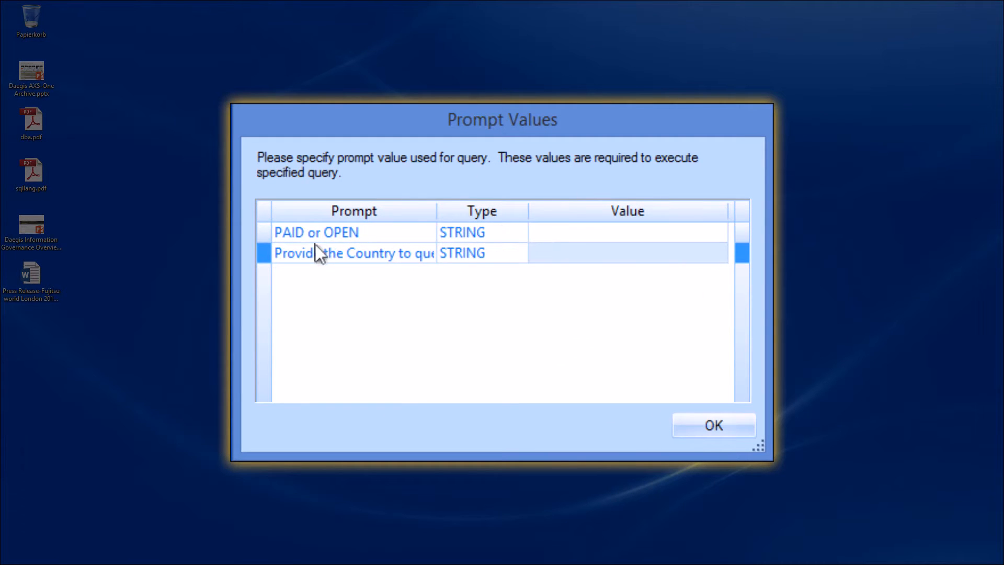
left_click(335, 232)
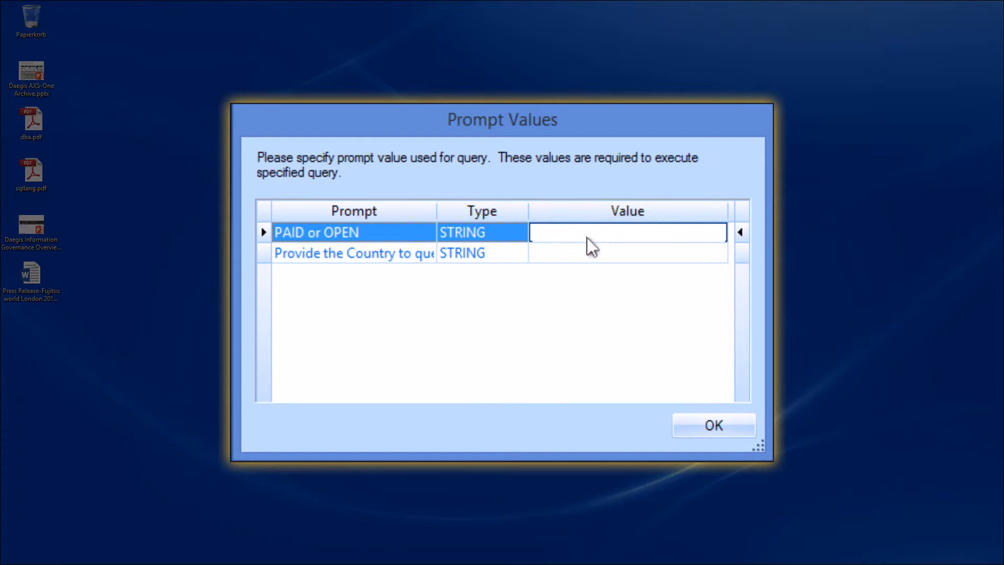
type("O")
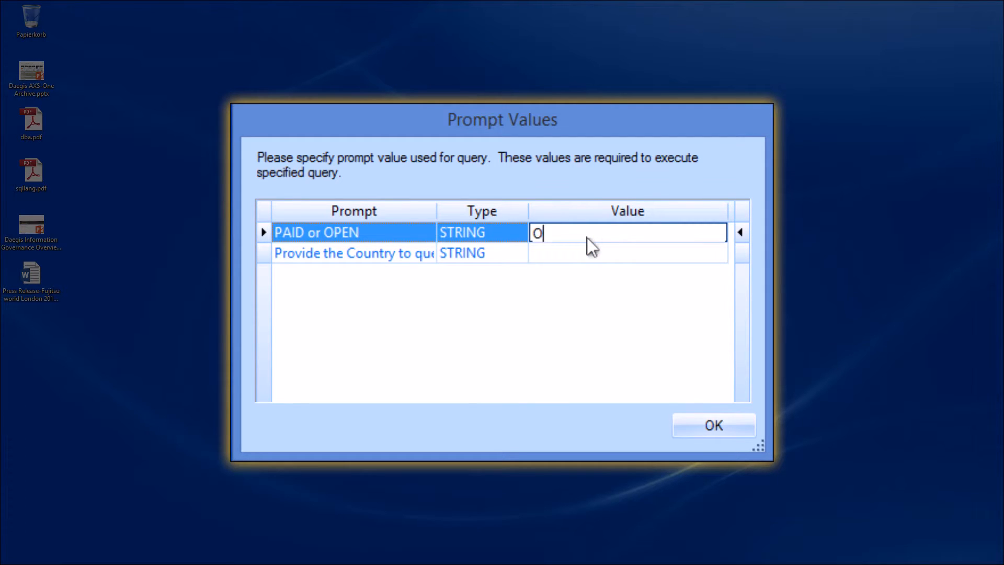
type("PEN")
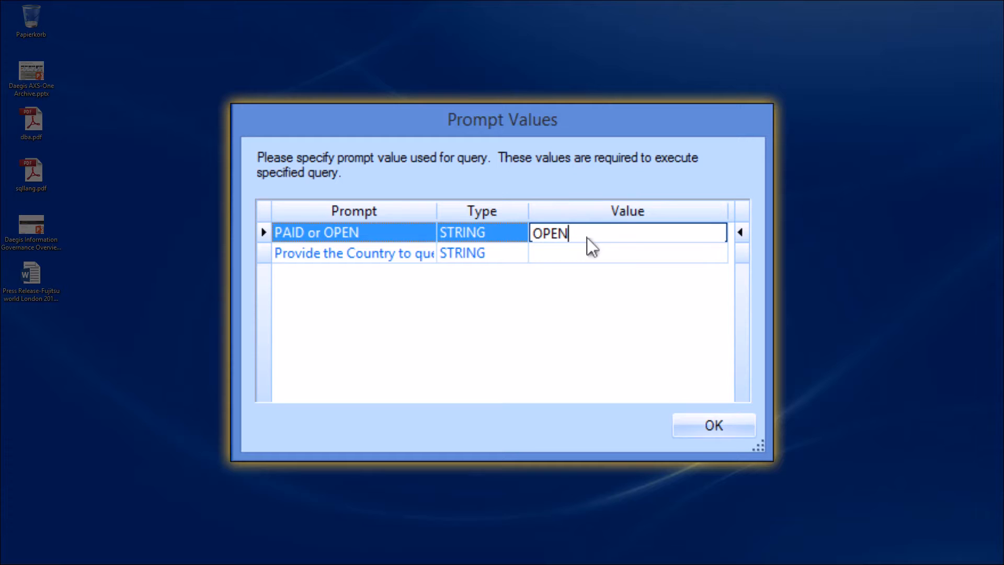
left_click(626, 253)
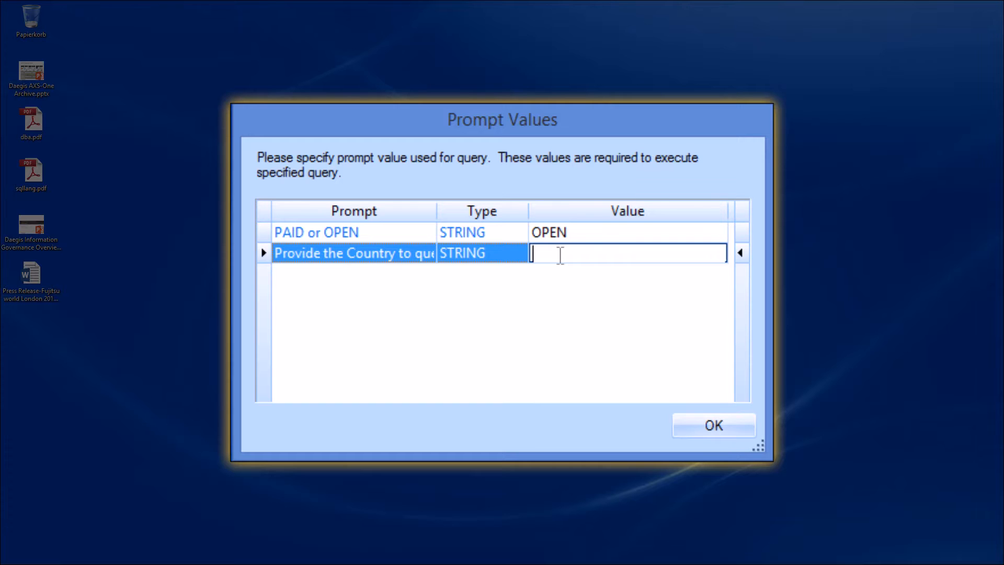
type("USA")
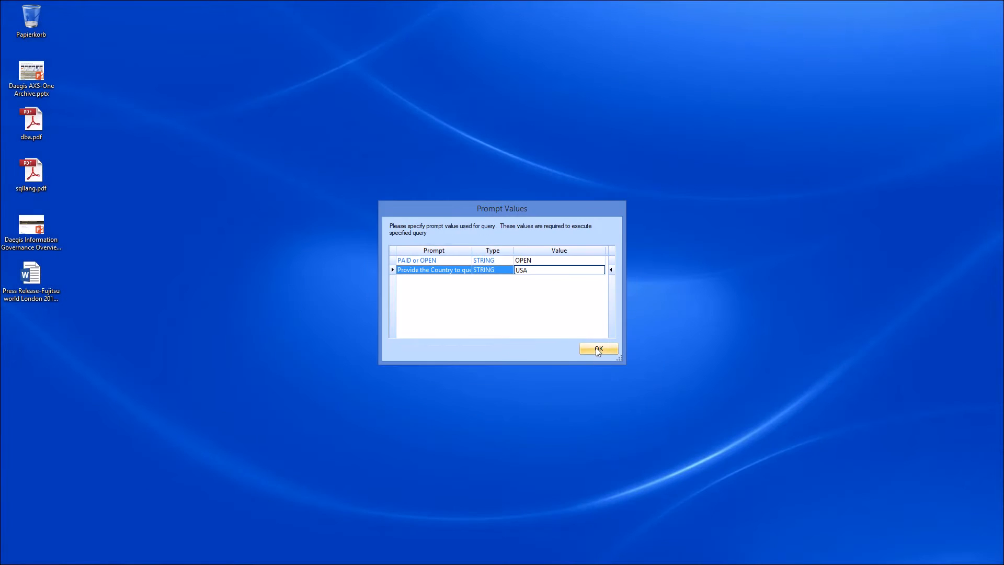
Submit the prompt values and toggle the report into Preview mode.
left_click(598, 349)
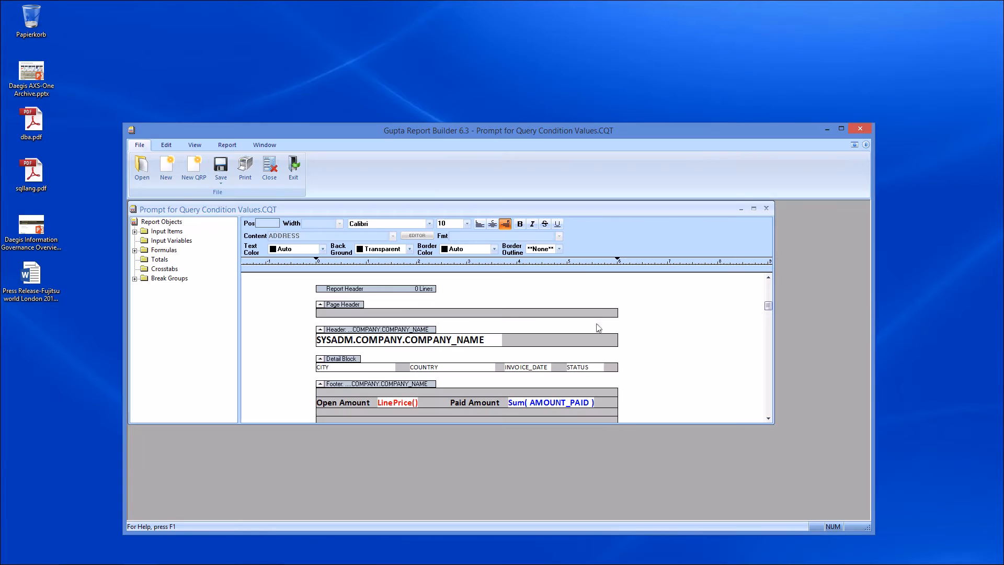
left_click(226, 145)
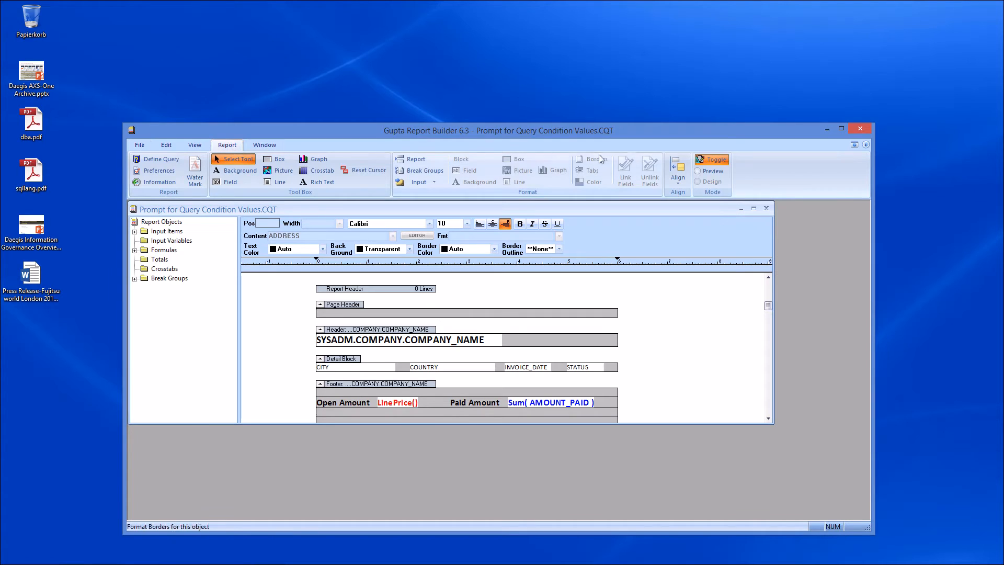
left_click(711, 159)
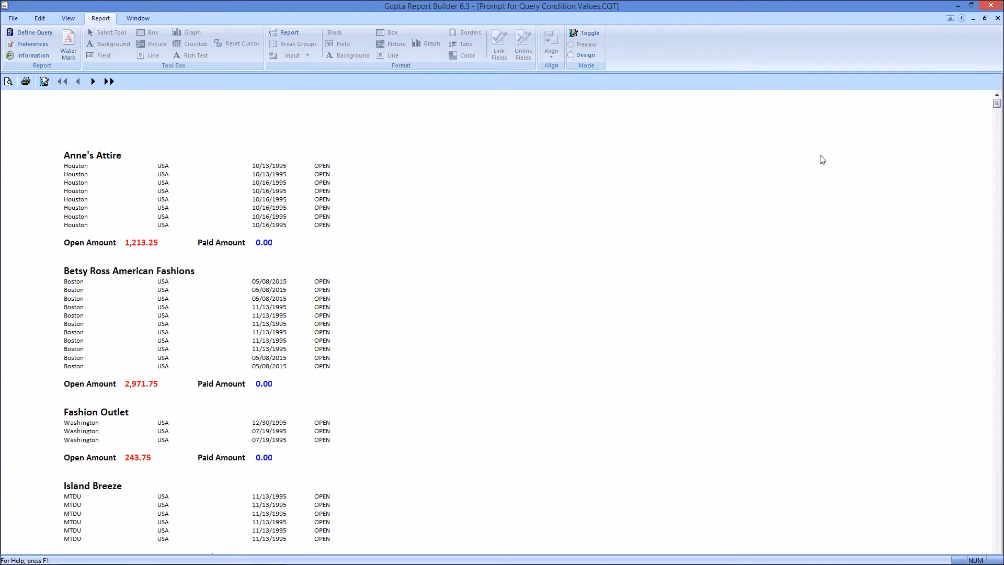
mouse_move(145, 178)
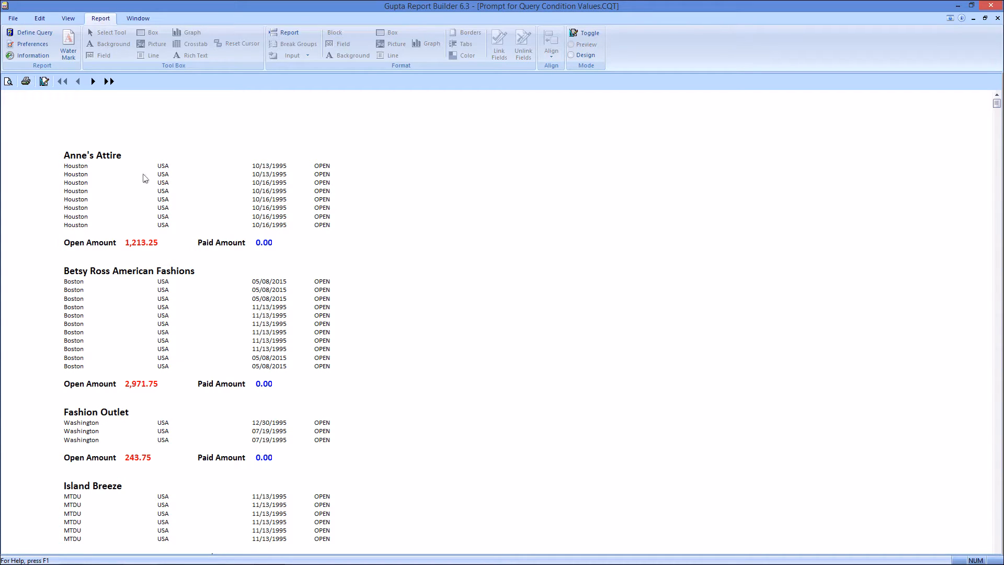
mouse_move(159, 347)
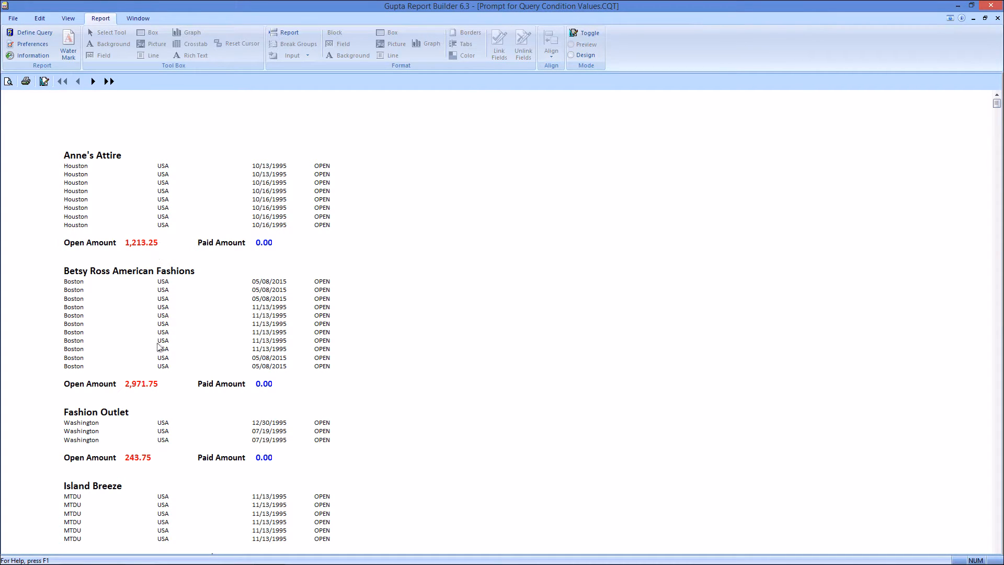
mouse_move(147, 341)
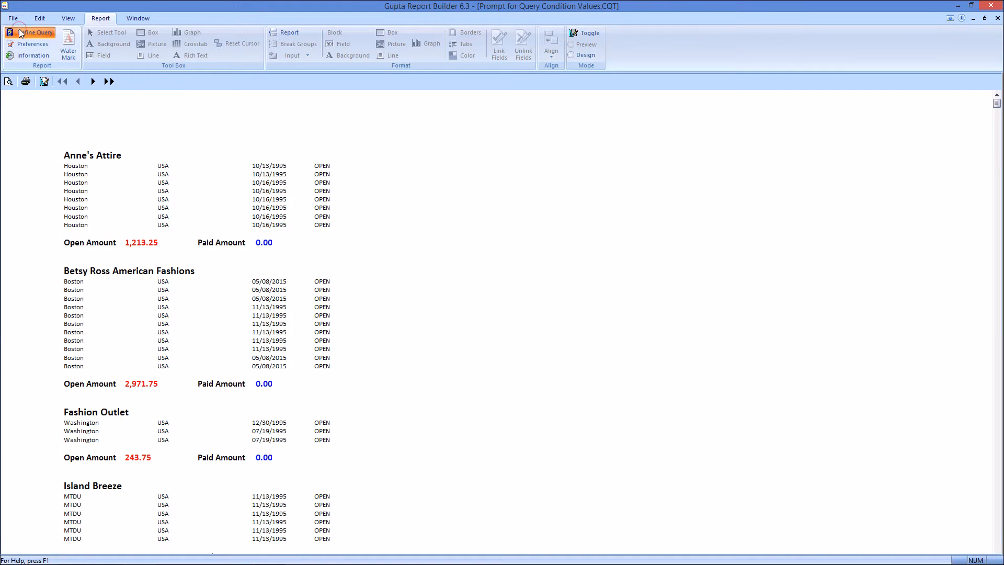
Show Define Query's Conditions and inspect the STATUS 'PAID or OPEN' prompt.
left_click(27, 26)
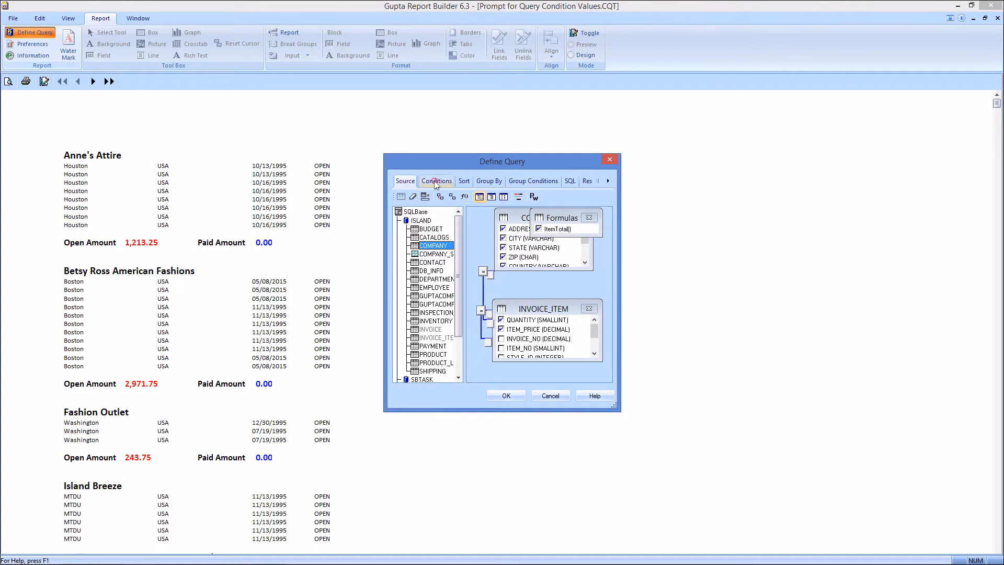
left_click(436, 180)
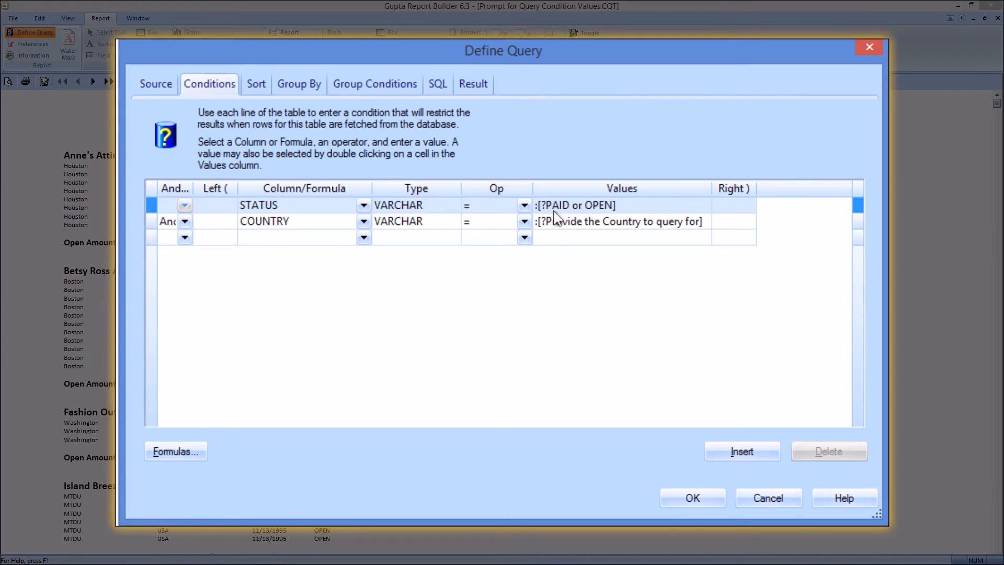
mouse_move(568, 212)
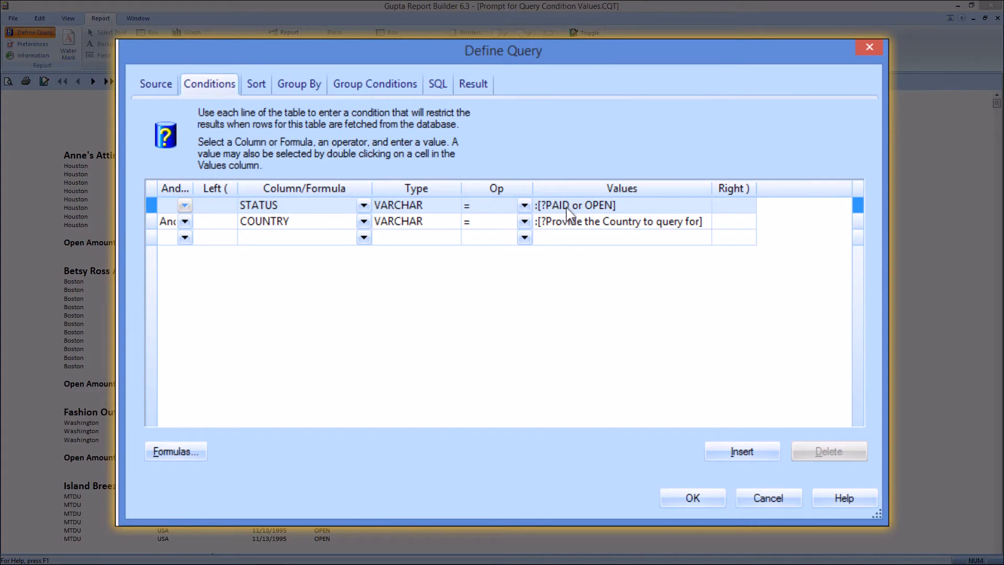
left_click(575, 205)
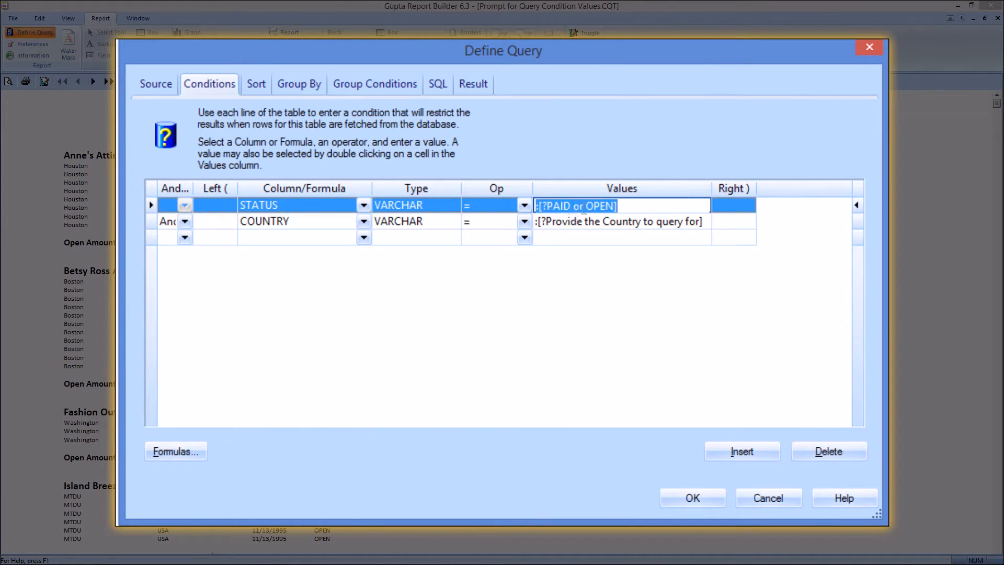
double_click(576, 205)
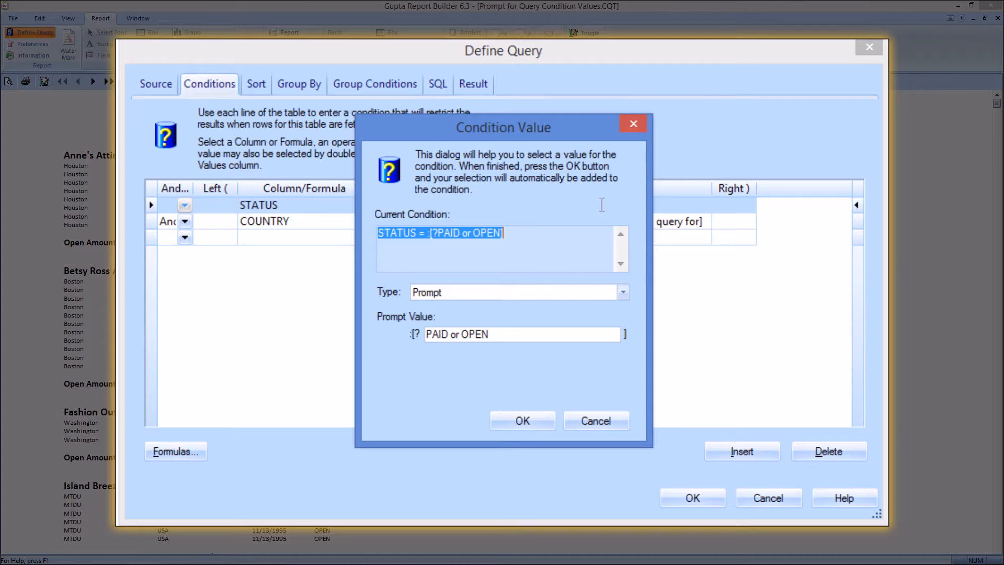
mouse_move(555, 299)
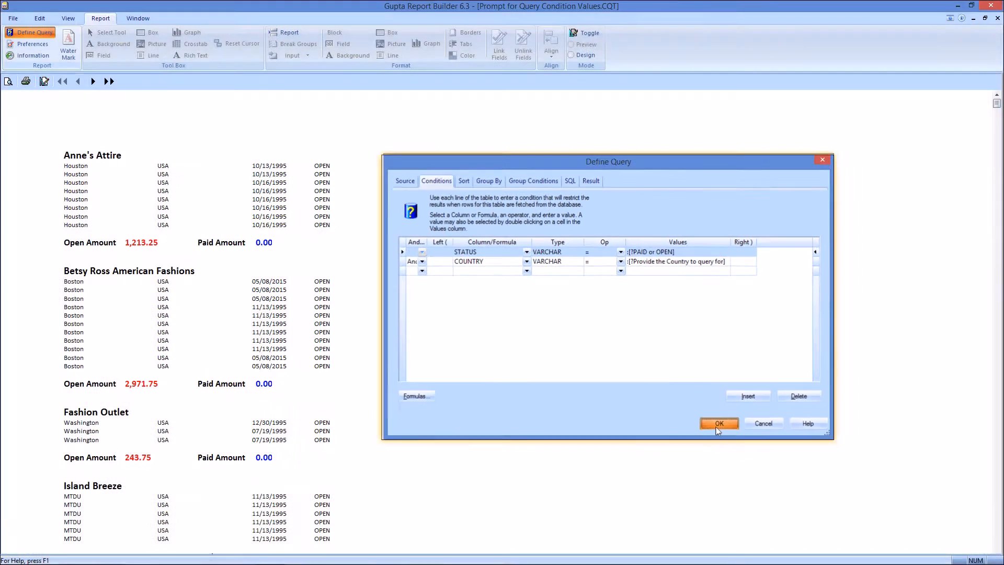
Rerun the query with OPEN and USA prompt values, then toggle to Design mode.
left_click(719, 423)
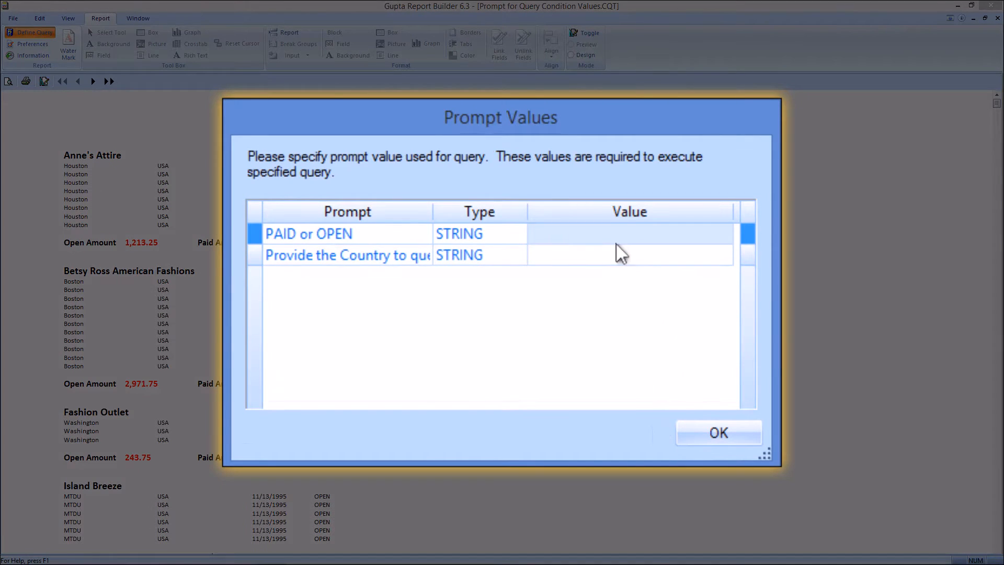
left_click(629, 233)
type("IO")
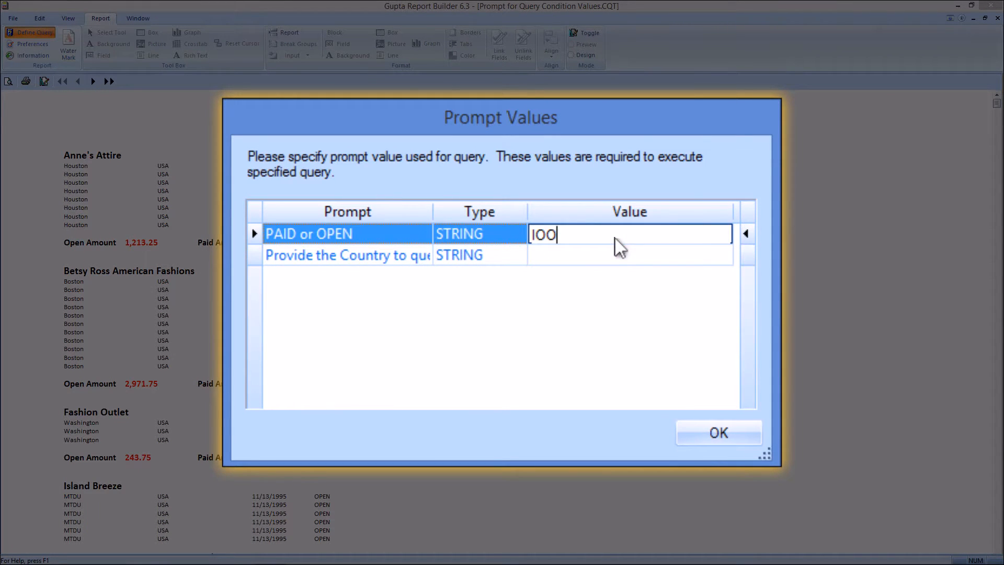
type("OPE")
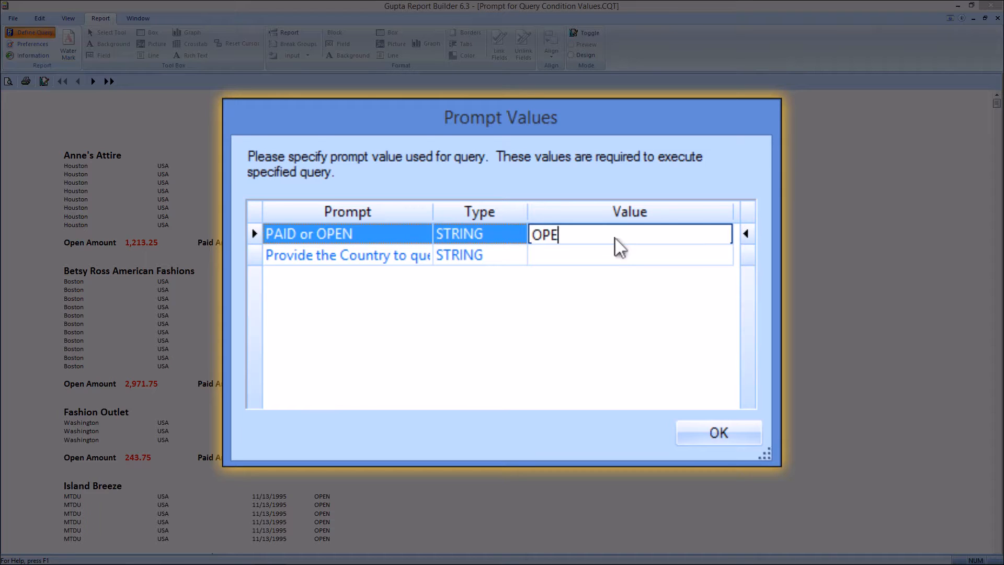
left_click(653, 262)
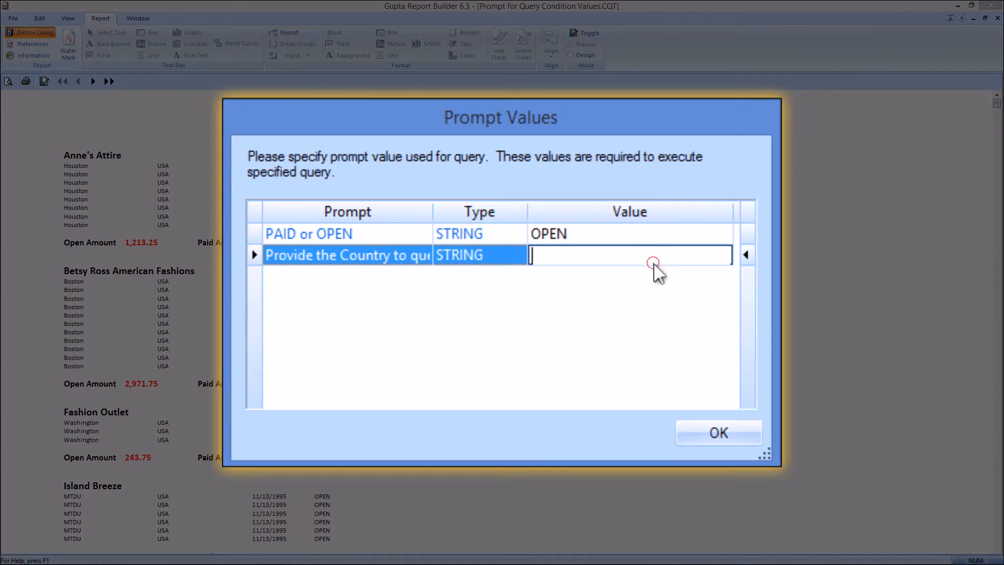
type("USA")
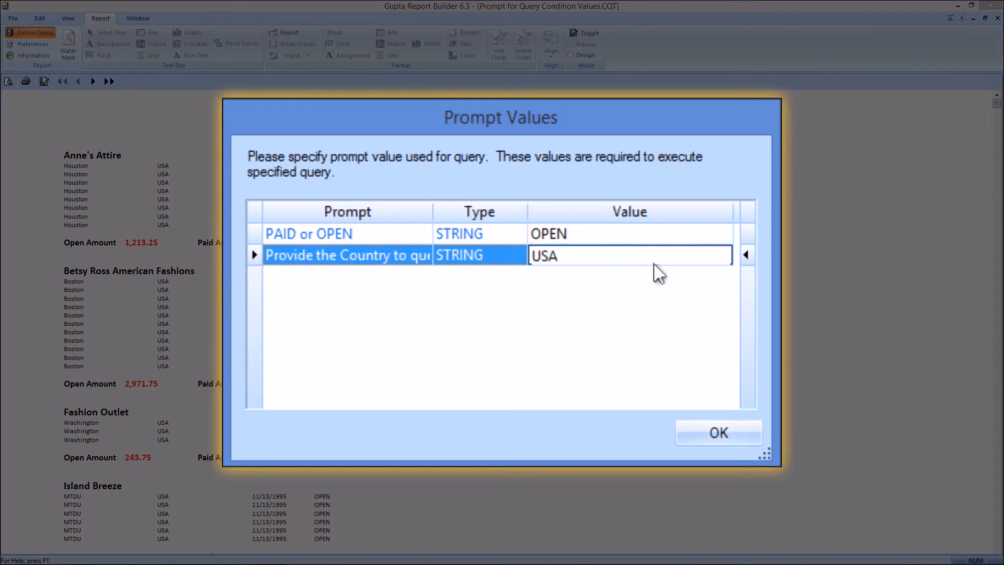
left_click(718, 432)
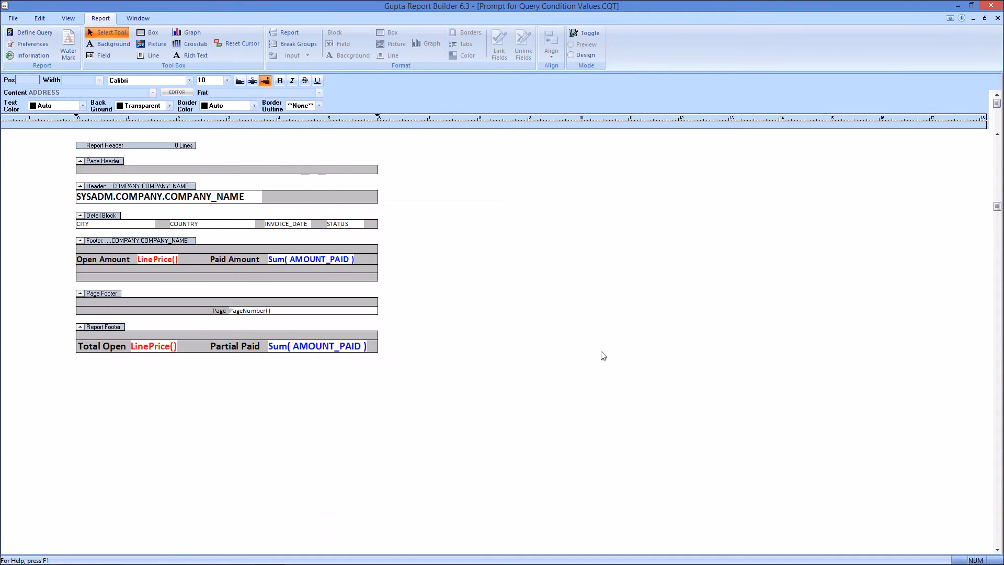
left_click(589, 33)
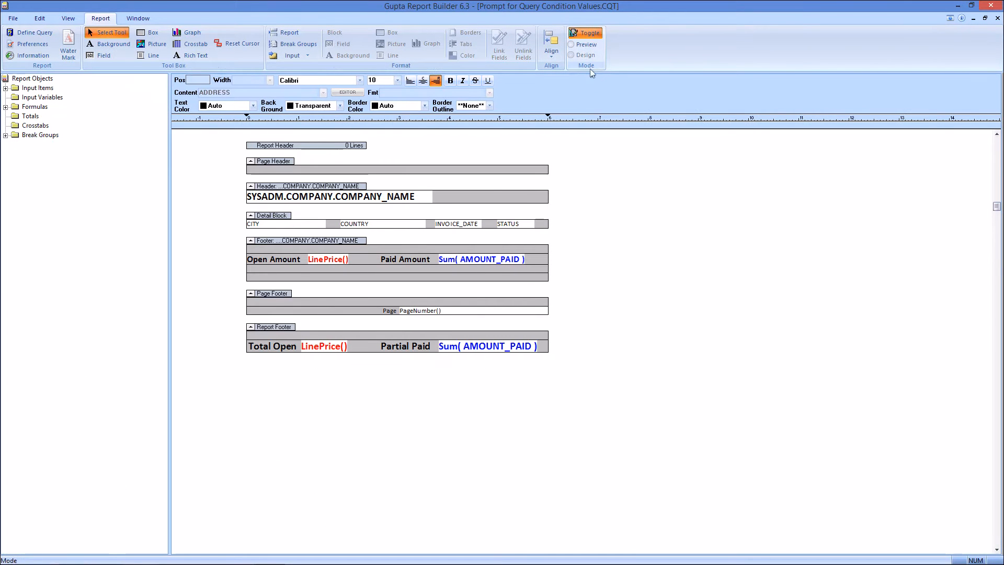
left_click(586, 33)
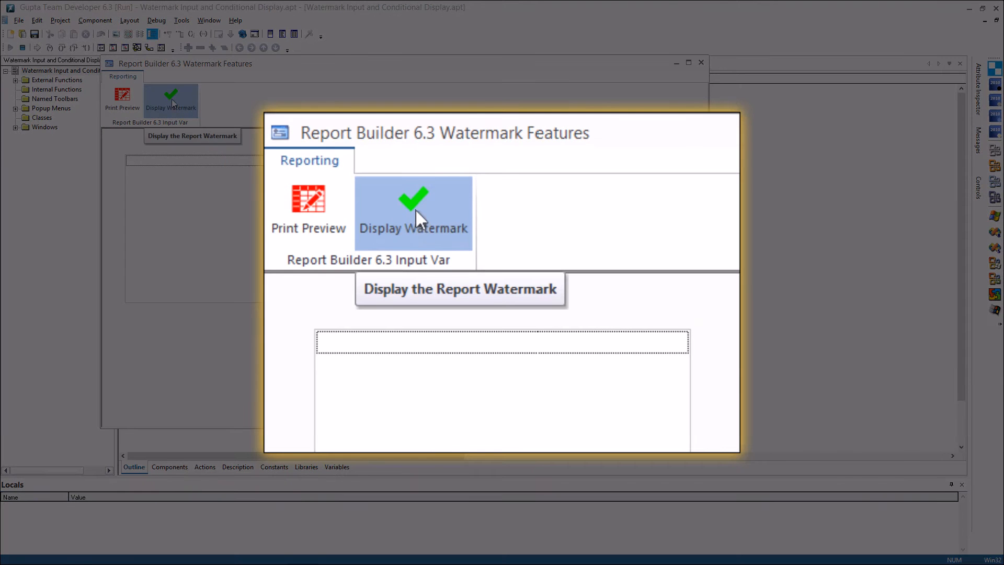
Turn Display Watermark off, preview the report, and page forward to the Australia companies.
left_click(413, 199)
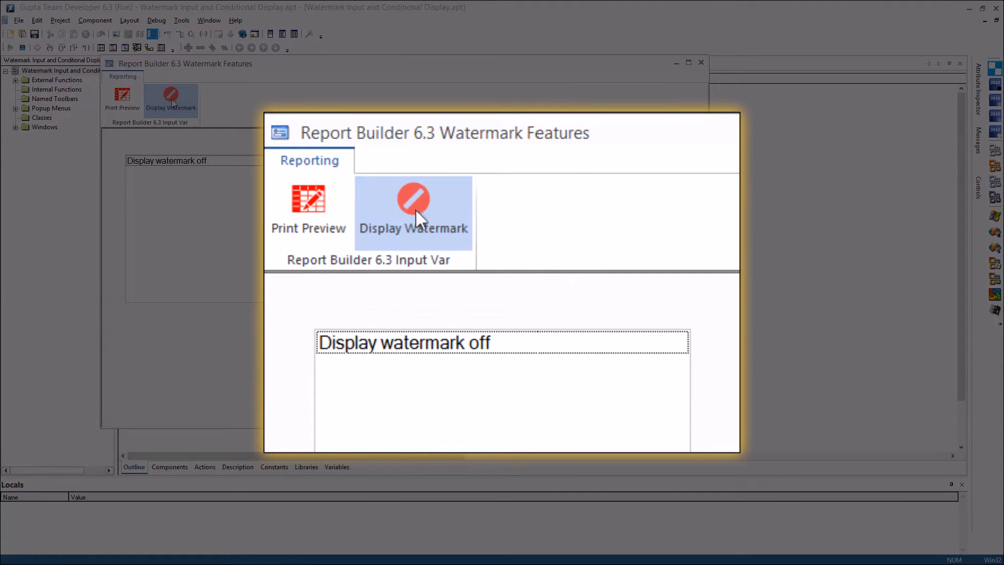
mouse_move(415, 215)
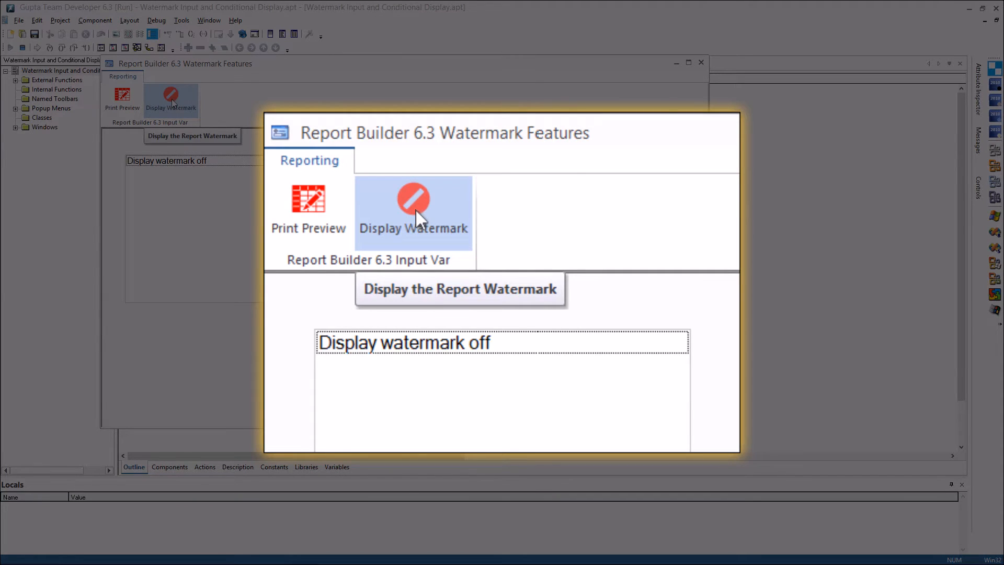
left_click(414, 205)
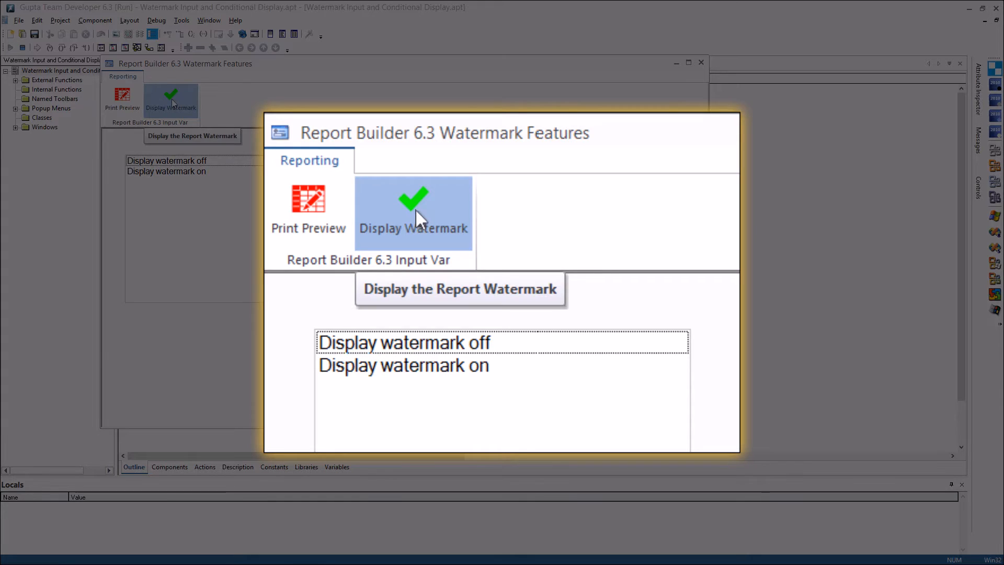
mouse_move(394, 220)
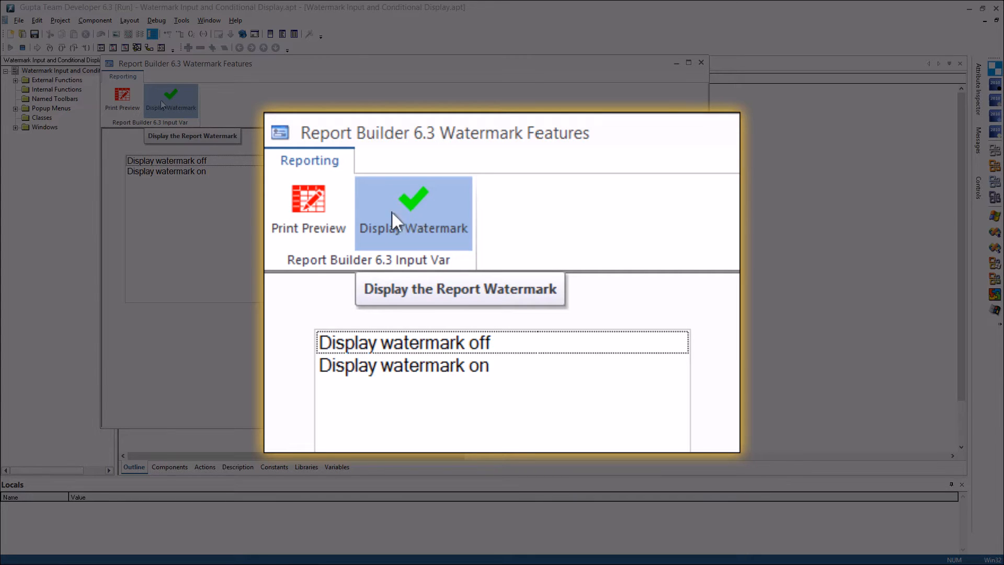
left_click(413, 202)
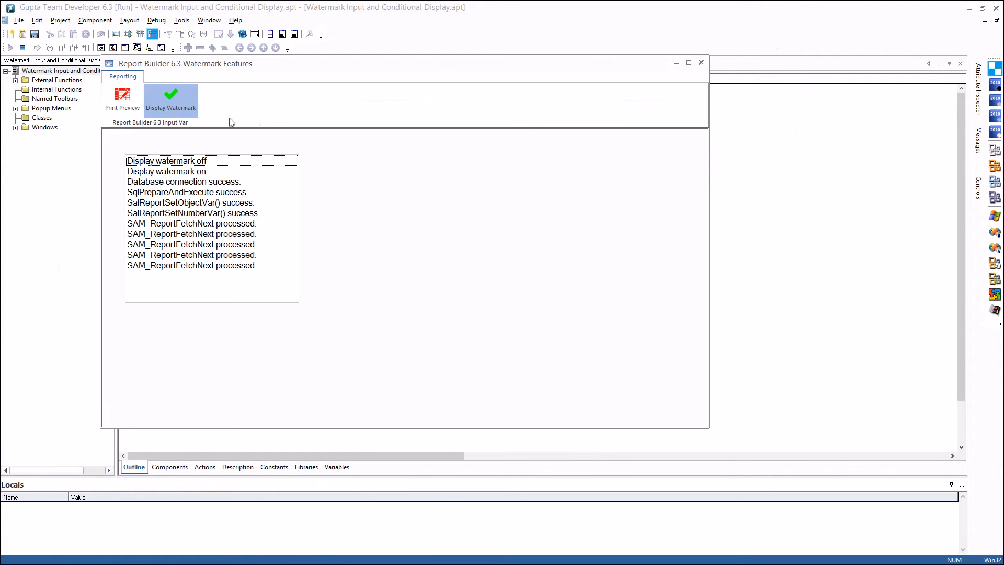
left_click(171, 97)
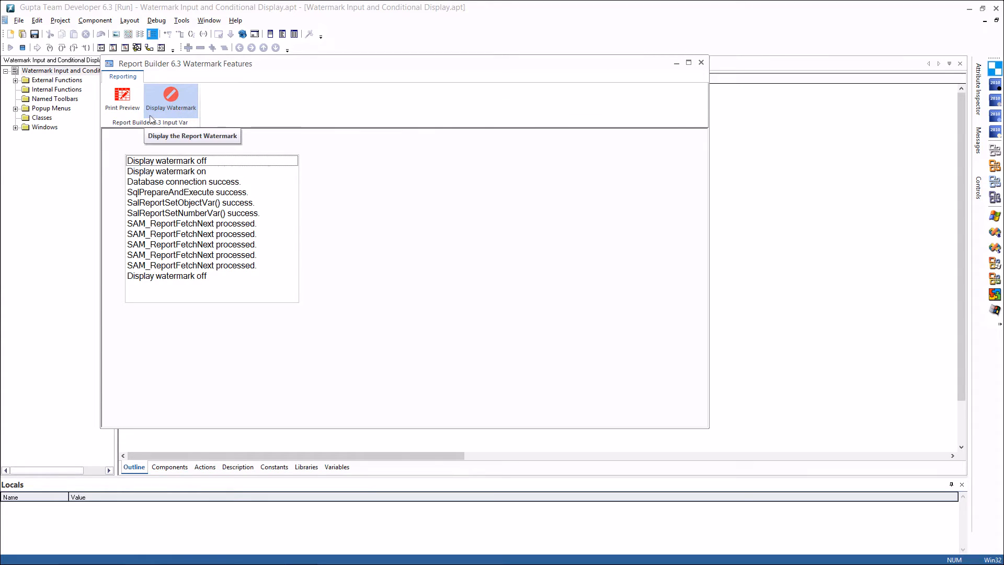
left_click(122, 96)
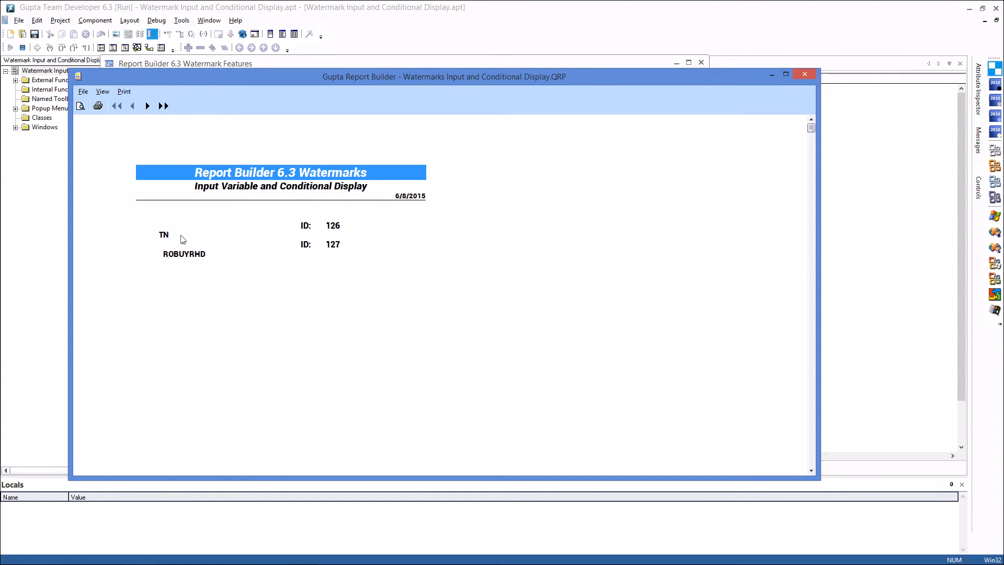
left_click(148, 105)
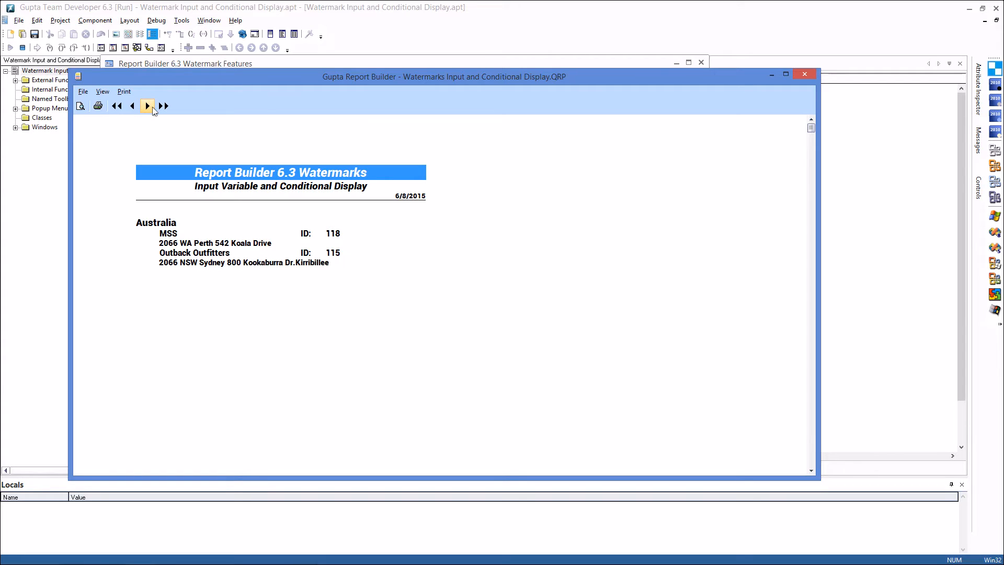
mouse_move(147, 105)
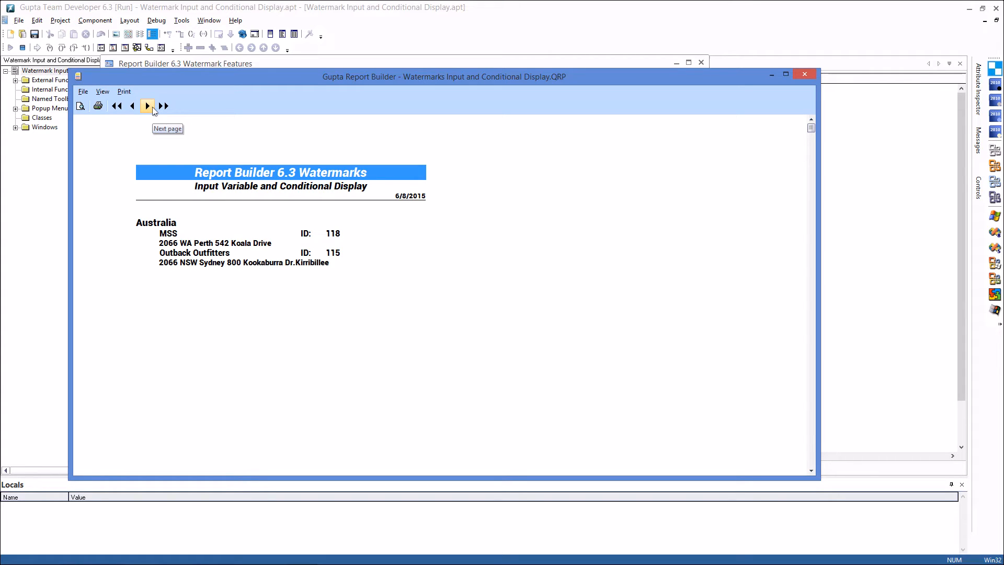
mouse_move(602, 70)
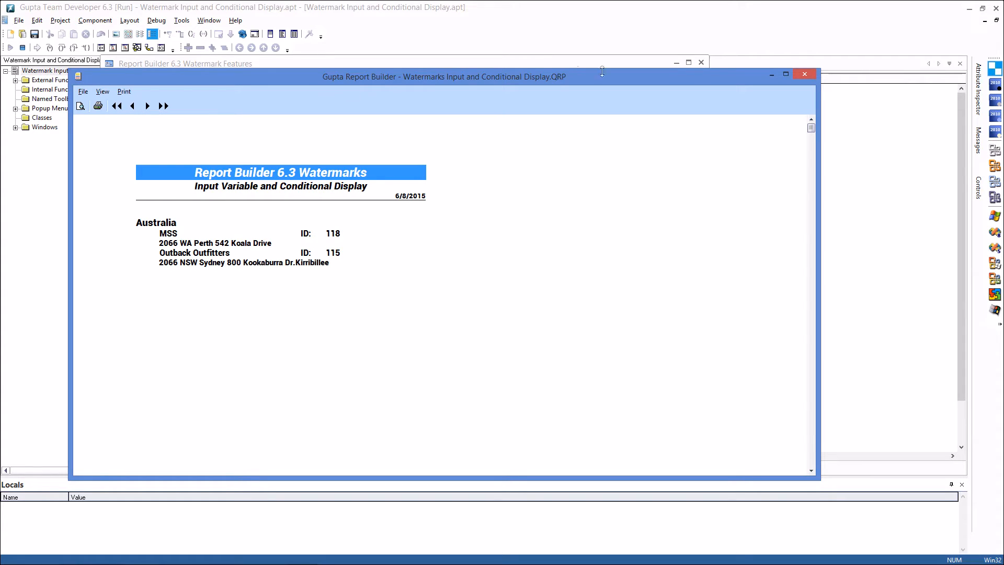
Close the preview and show the Report Watermark dialog with CompanyWatermark and ShowWatermark().
left_click(804, 73)
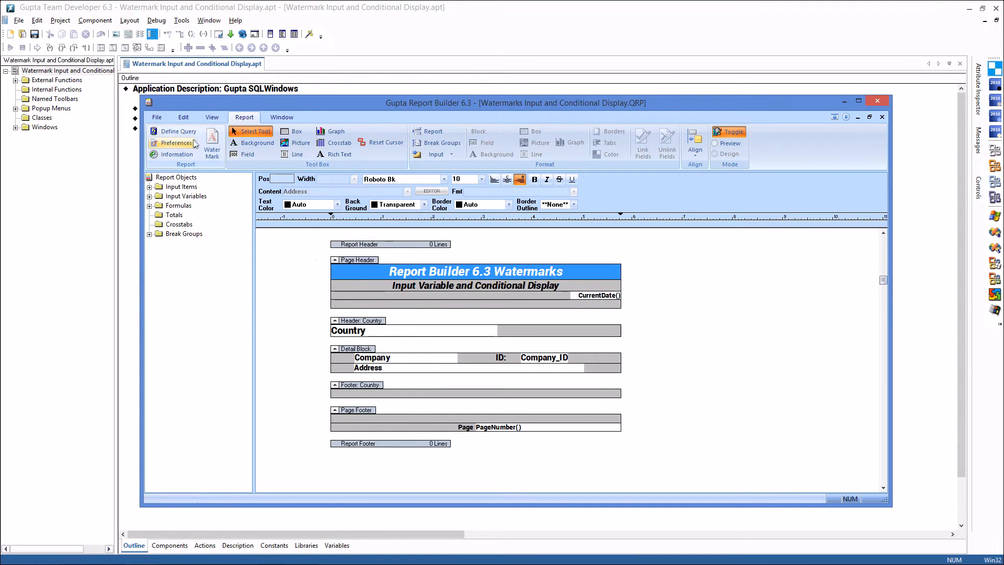
left_click(212, 142)
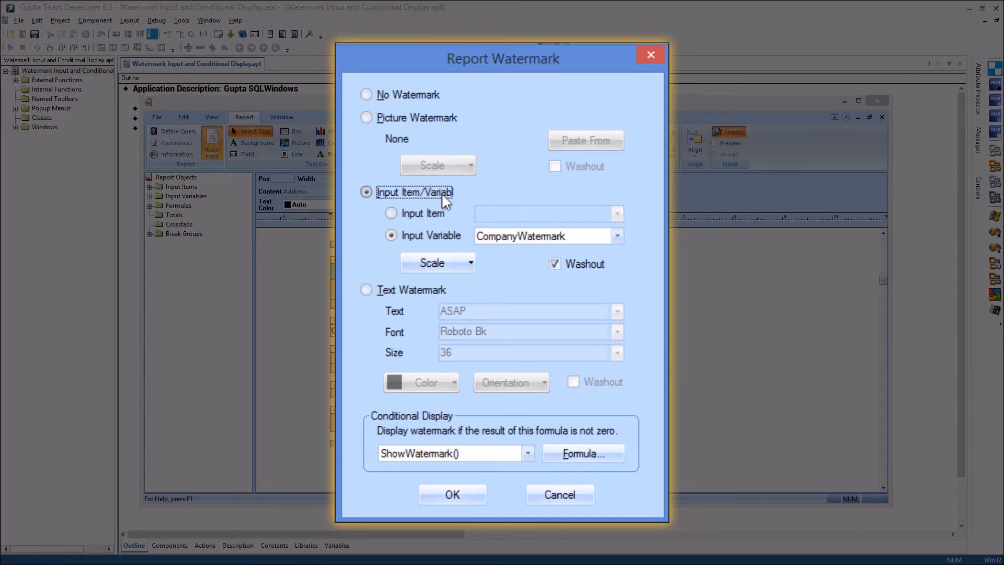
mouse_move(421, 250)
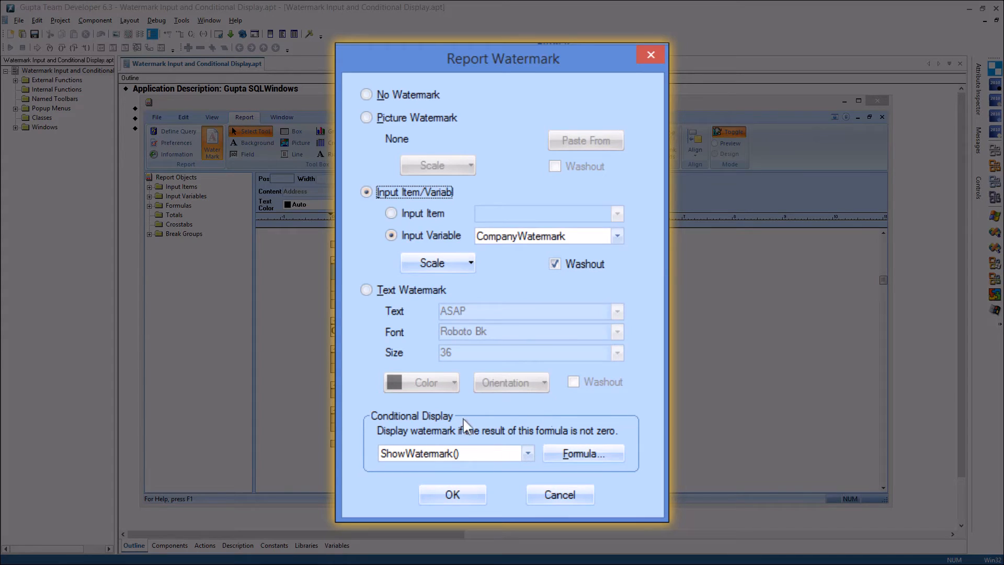
mouse_move(372, 471)
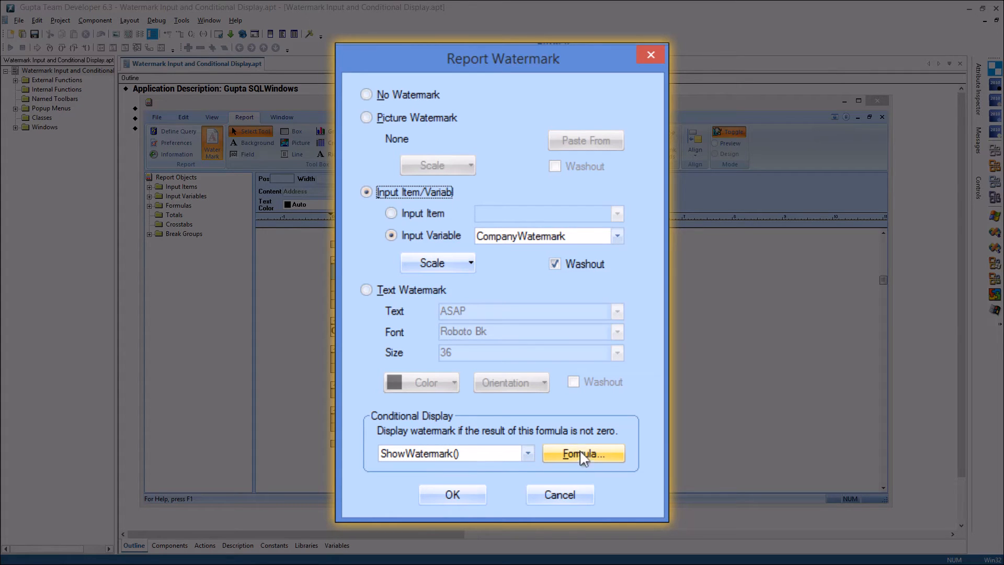
mouse_move(547, 480)
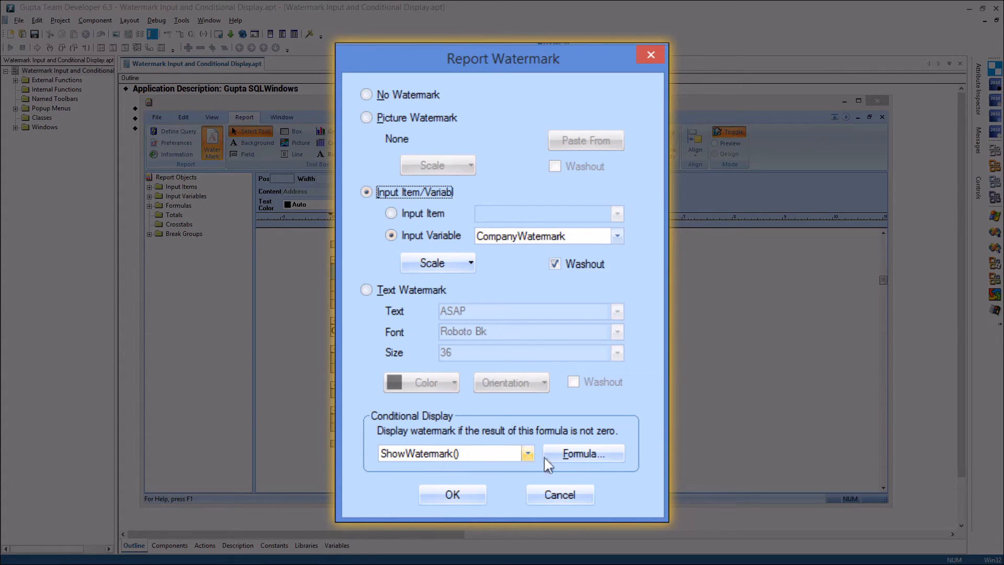
View the ShowWatermark formula, cancel the Report Watermark dialog, and close Report Builder.
left_click(582, 454)
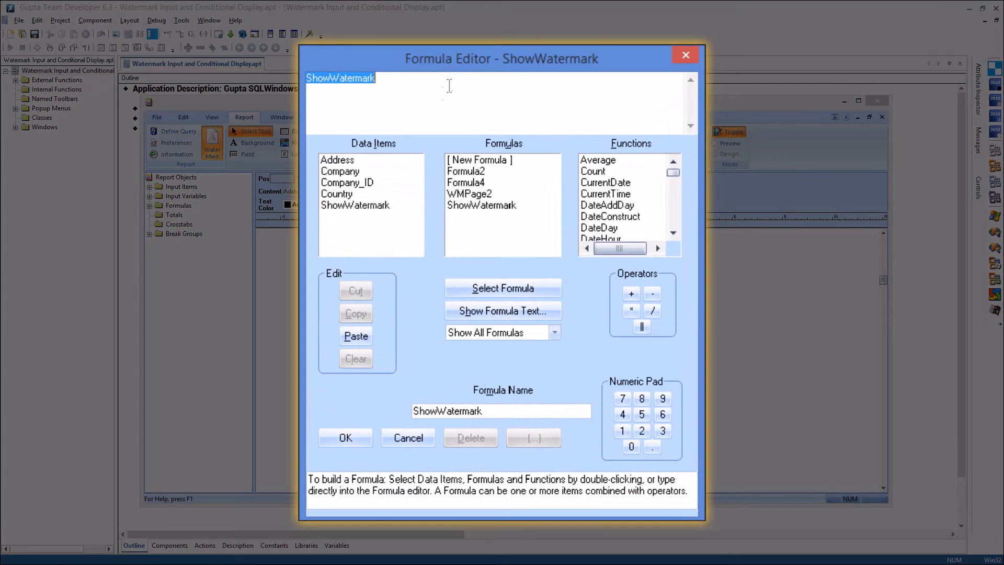
mouse_move(380, 219)
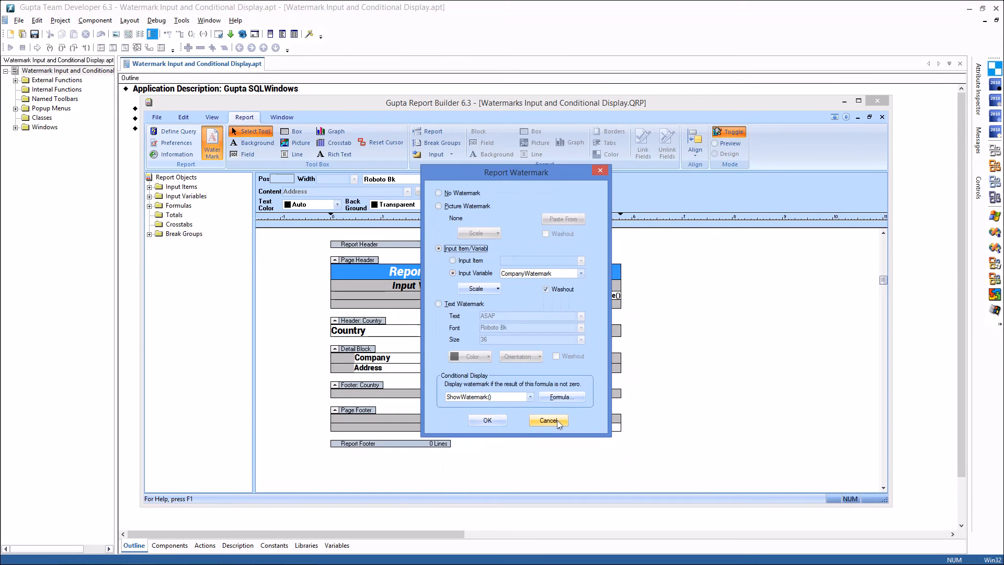
left_click(548, 420)
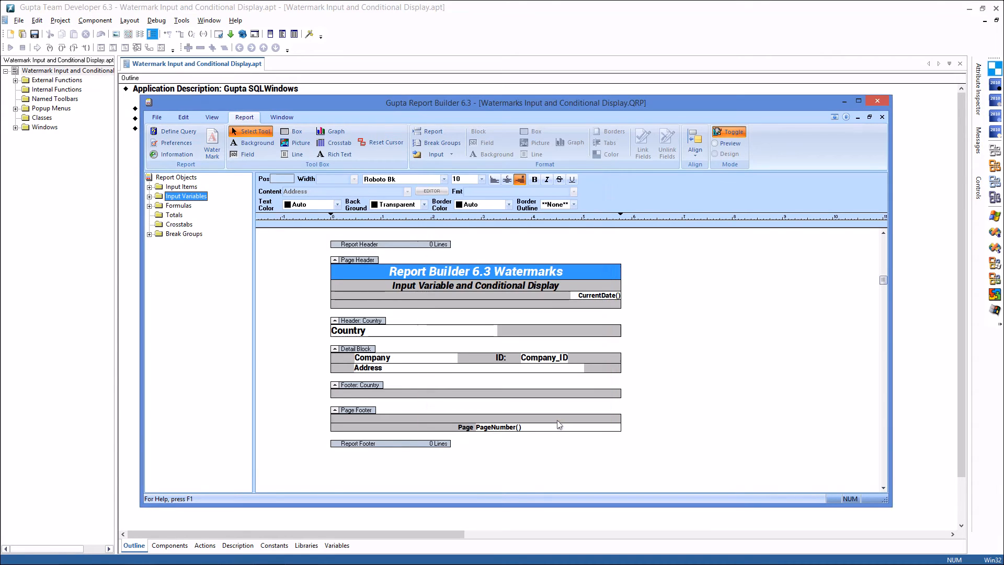
left_click(877, 101)
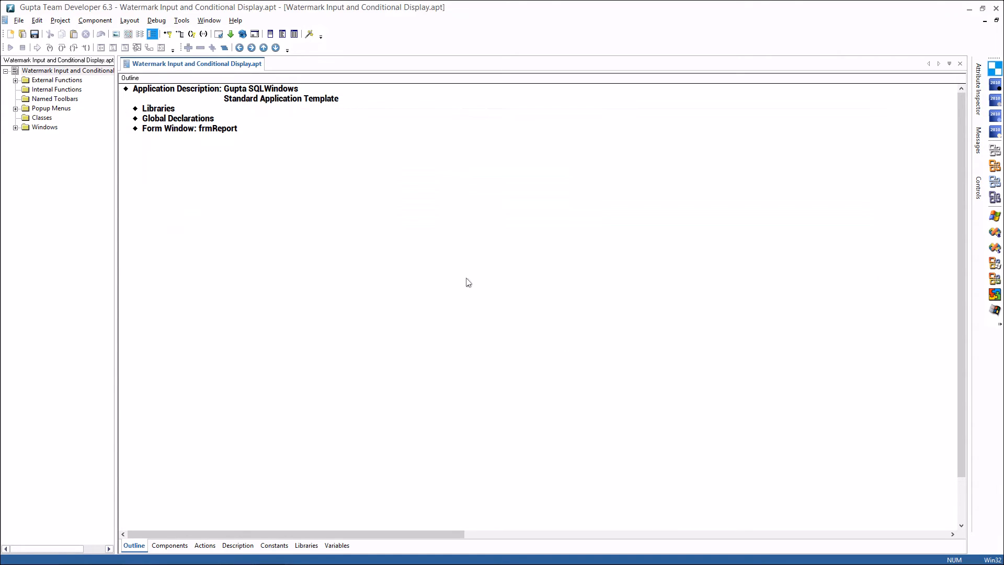
Expand frmReport, its Ribbon section and the rgroupRB63 group in the Outline.
left_click(189, 128)
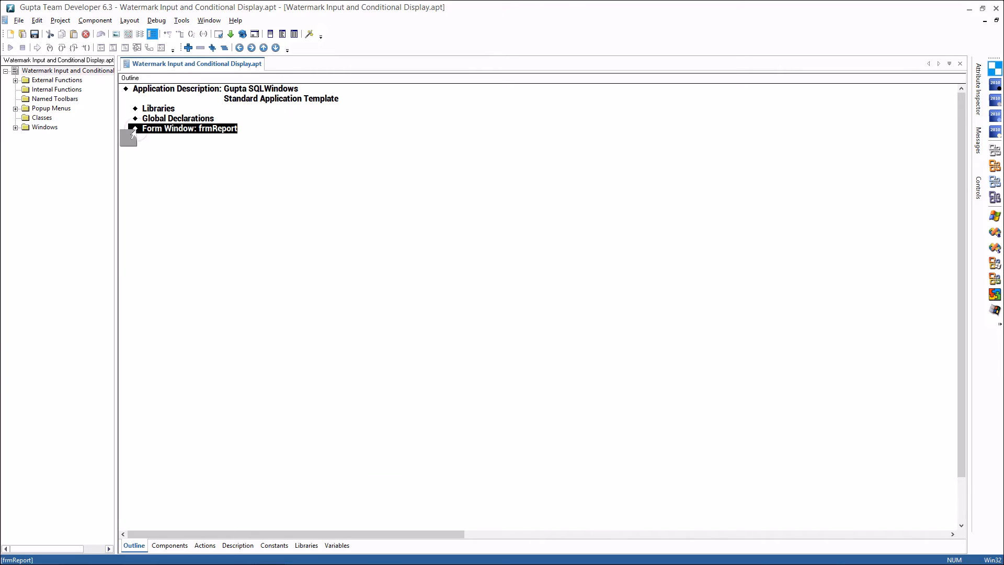
left_click(136, 128)
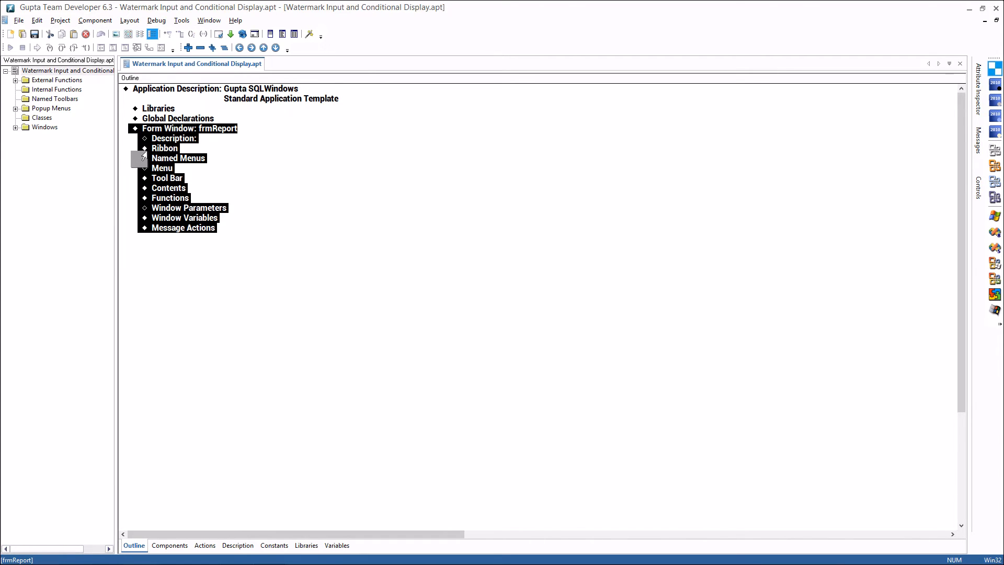
left_click(165, 148)
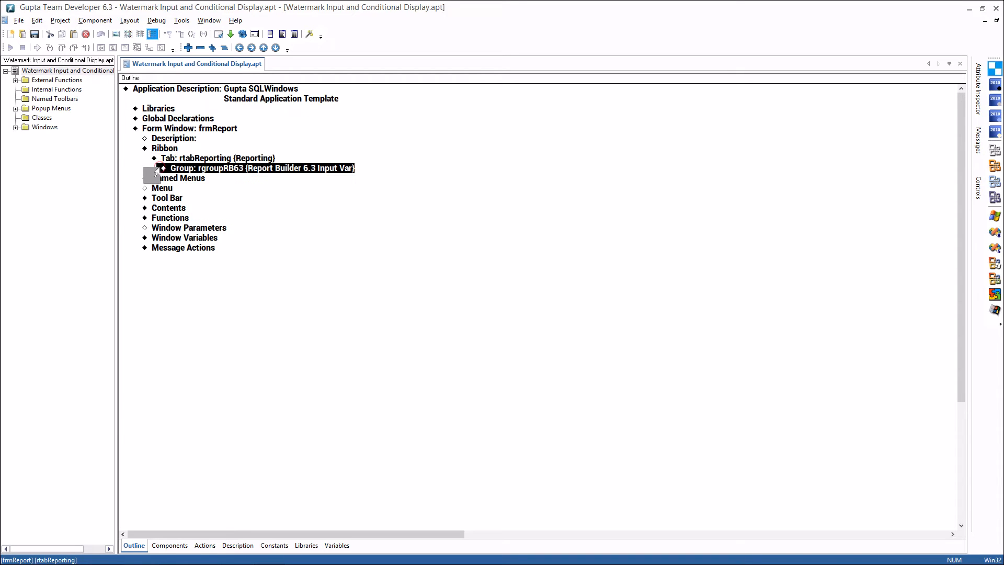
left_click(147, 168)
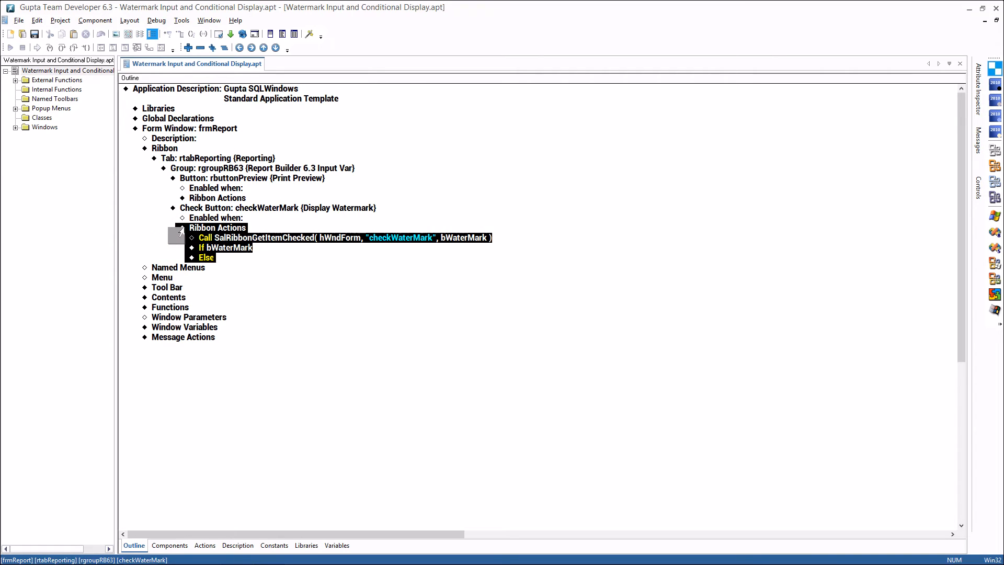
Expand the If bWaterMark branch and highlight the Print Preview SalReportView call.
left_click(205, 238)
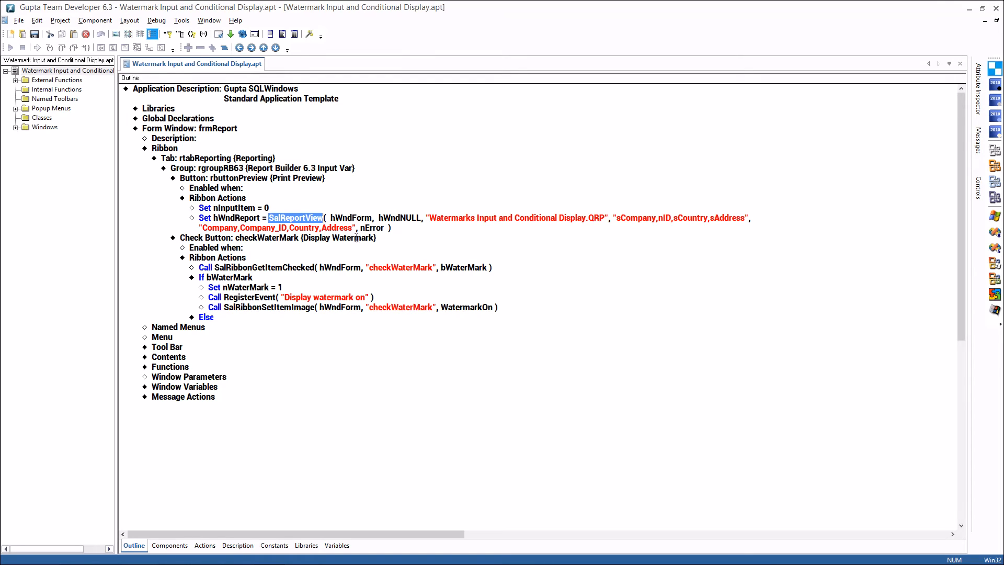
left_click_drag(429, 218, 505, 218)
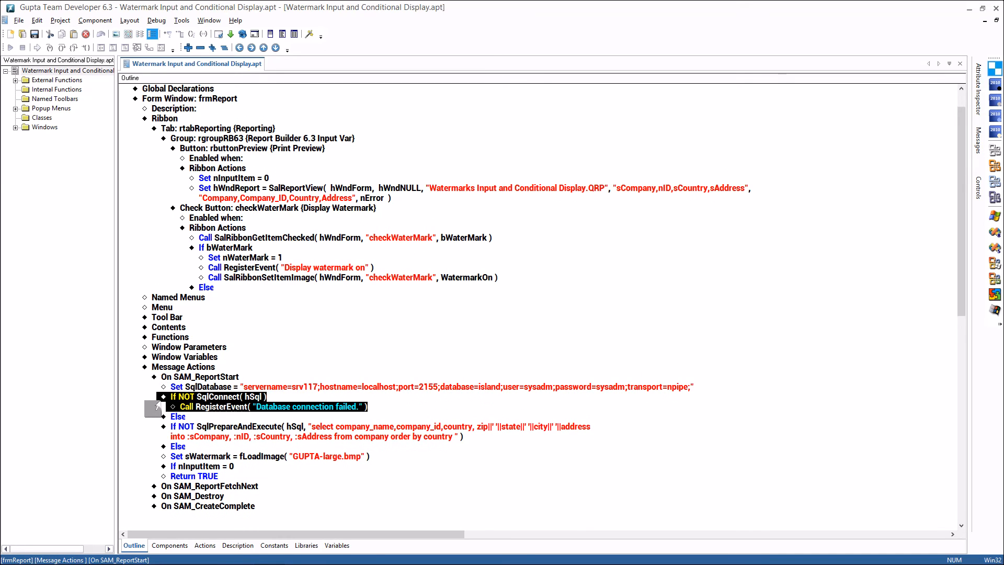
Expand the If nInputItem = 0 branch and highlight the sWatermark variables and the ShowWatermark name.
scroll("down", 3)
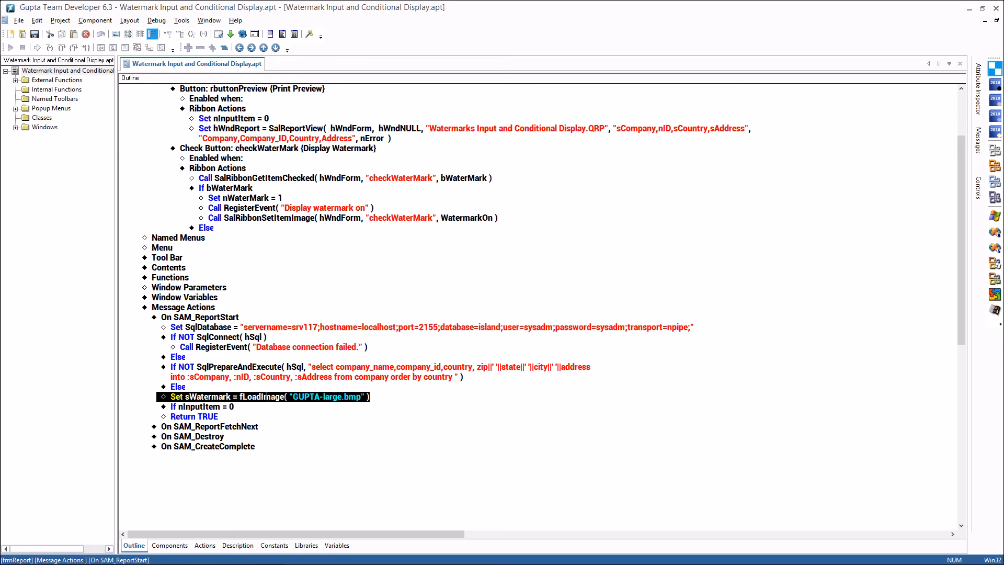
left_click(173, 406)
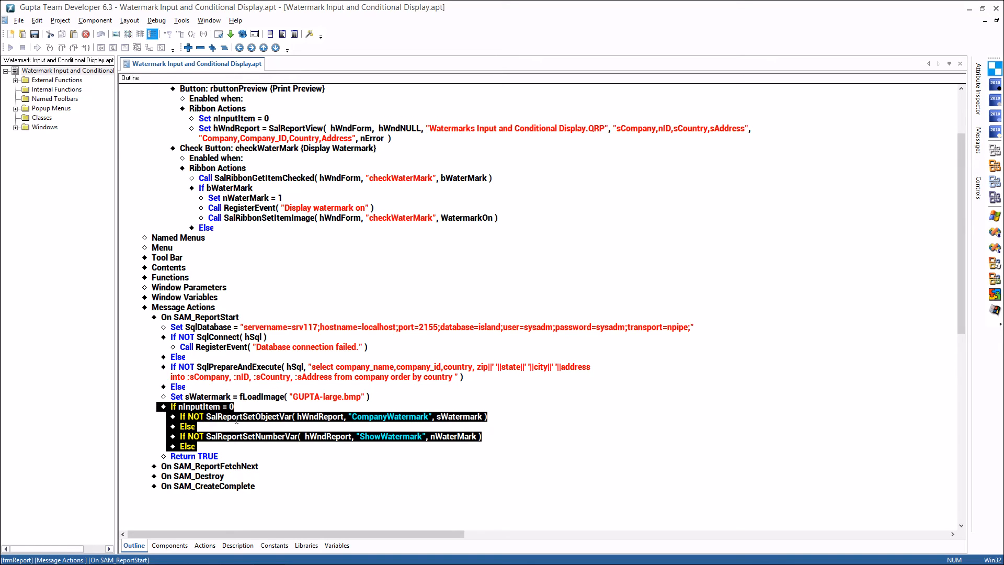
double_click(249, 417)
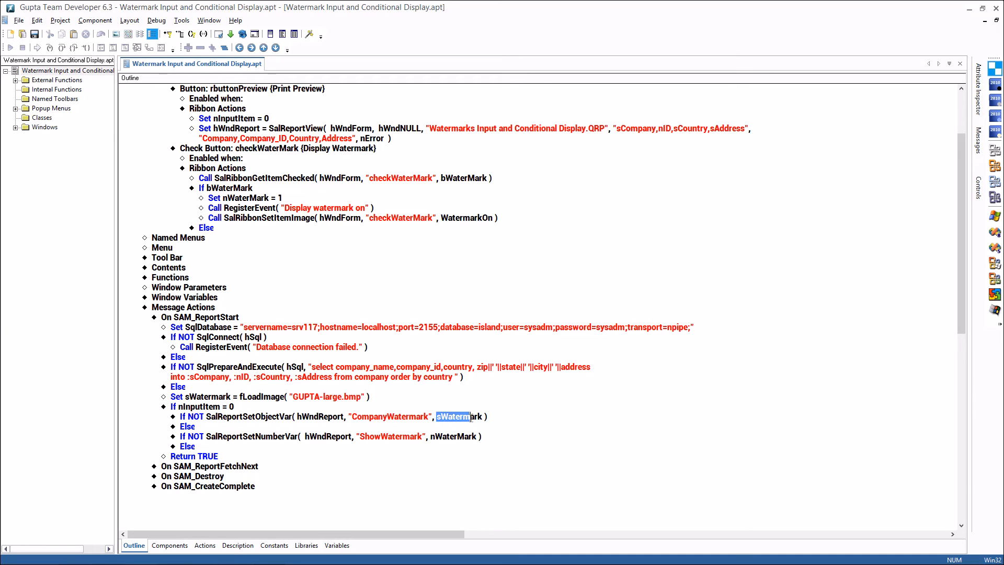
double_click(454, 416)
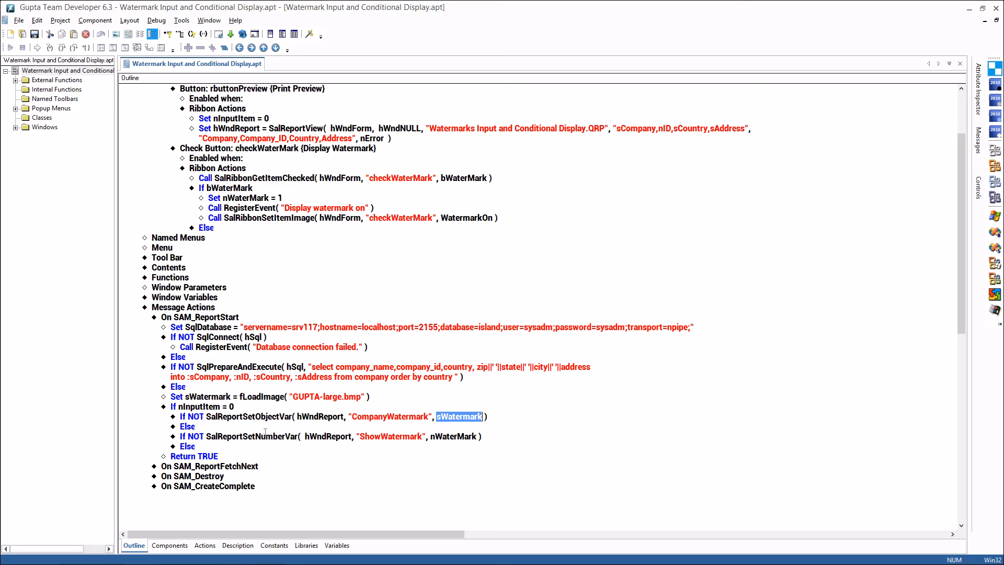
double_click(251, 436)
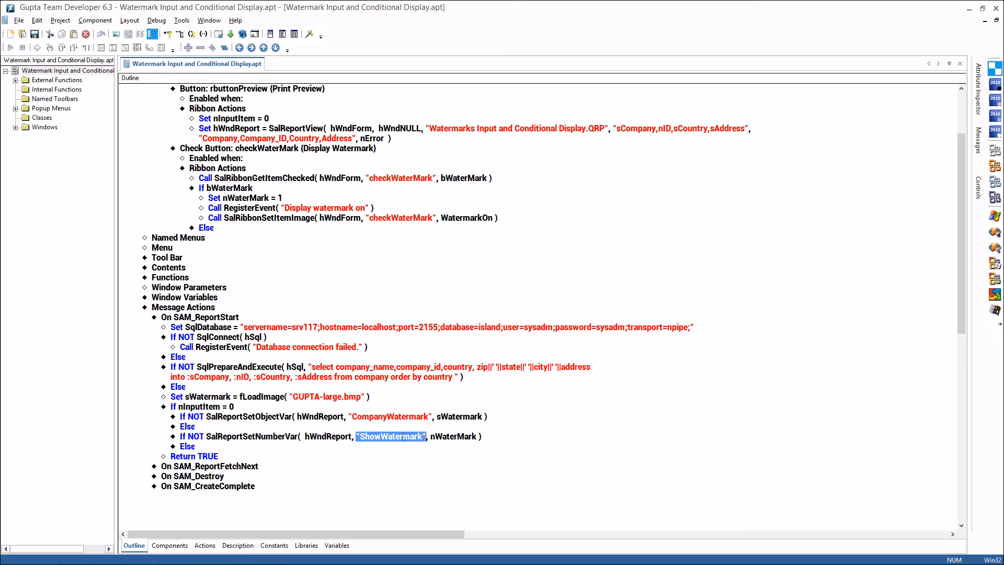
mouse_move(453, 433)
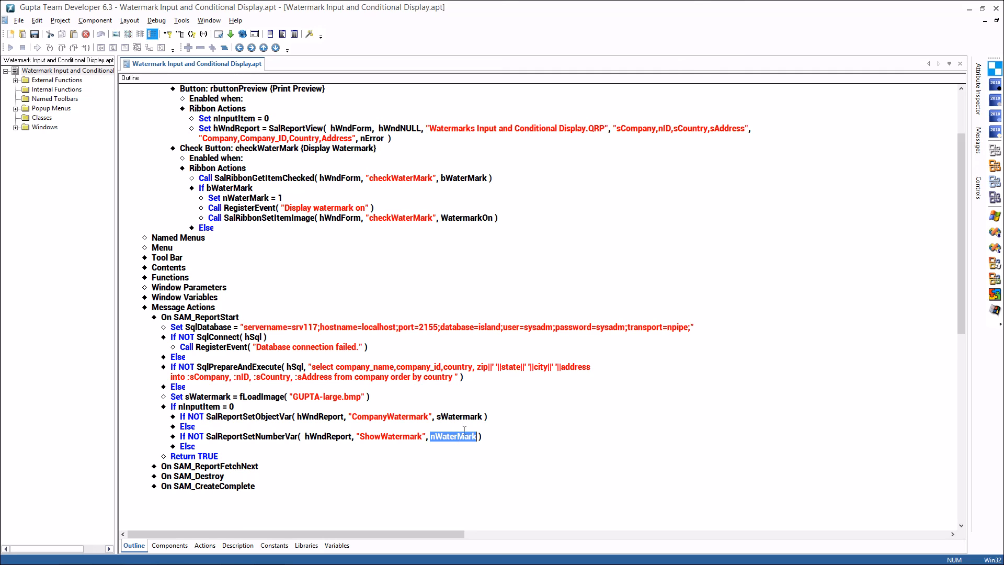
mouse_move(498, 428)
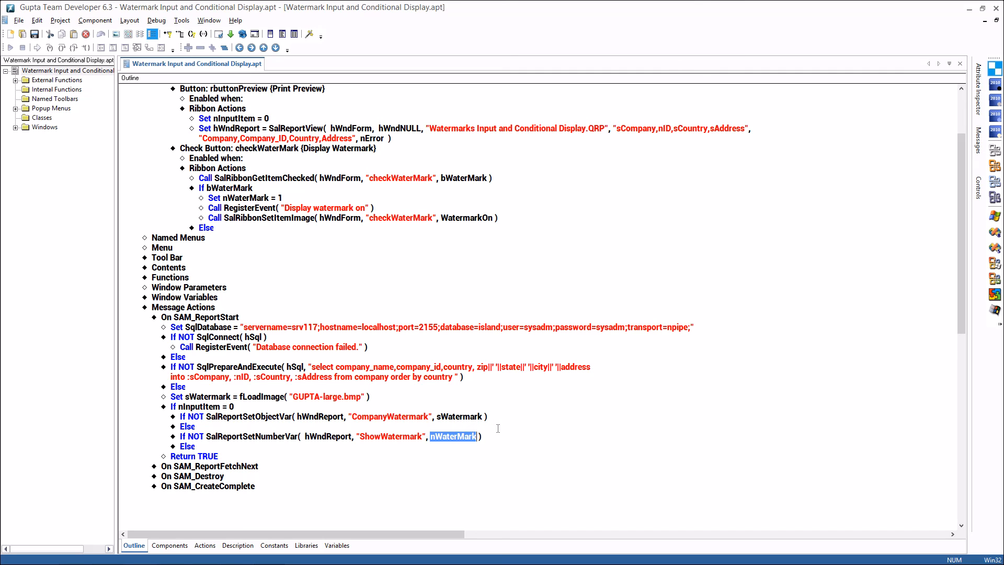